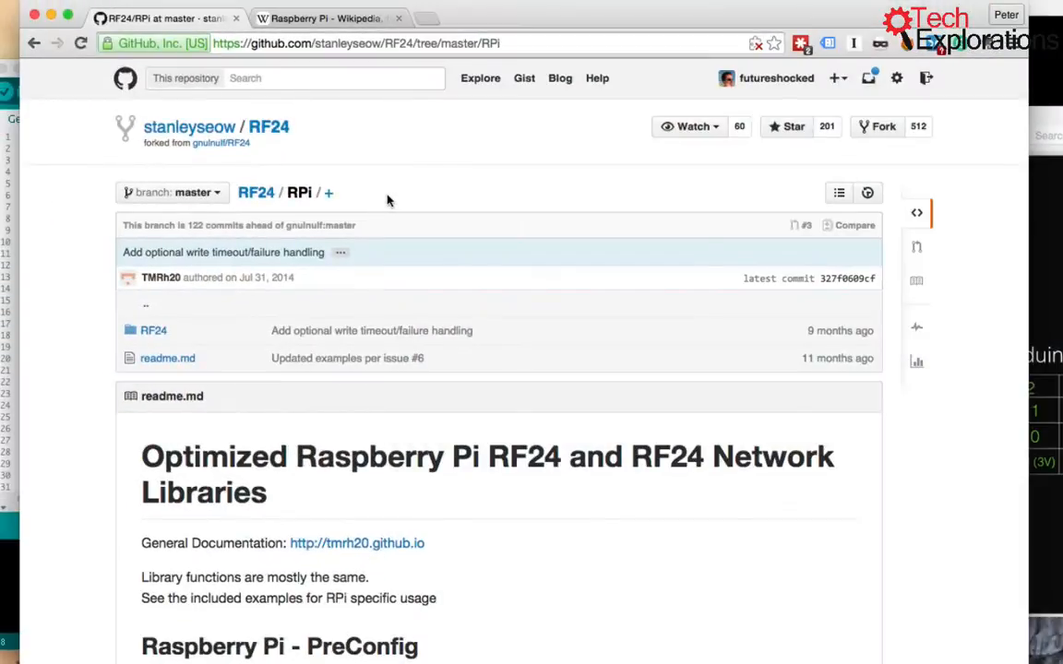
pyautogui.moveTo(382, 214)
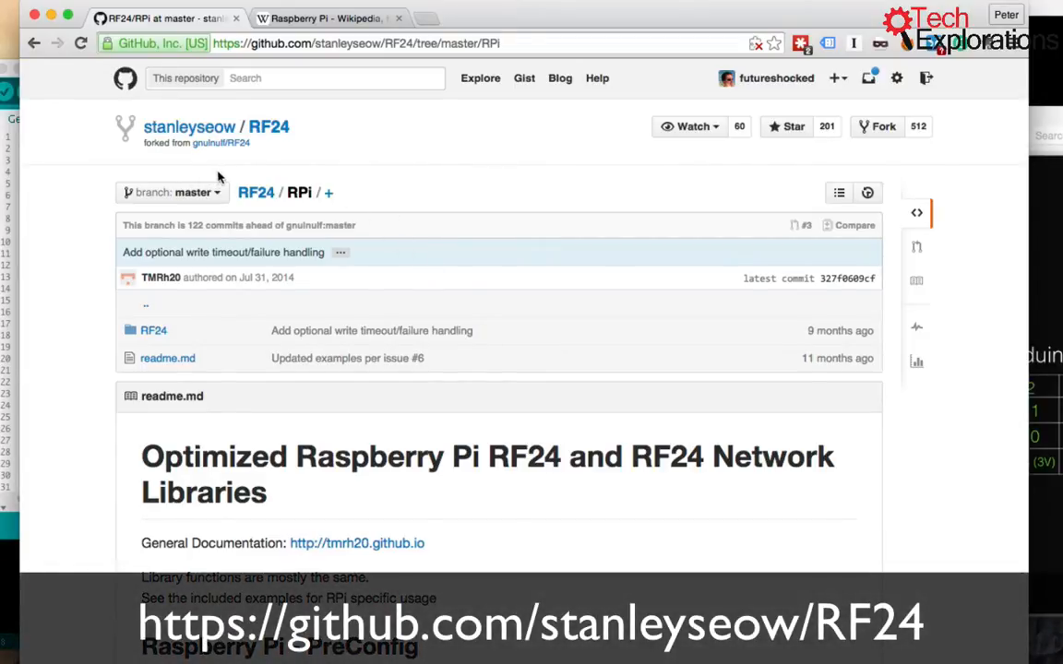
pyautogui.moveTo(374, 265)
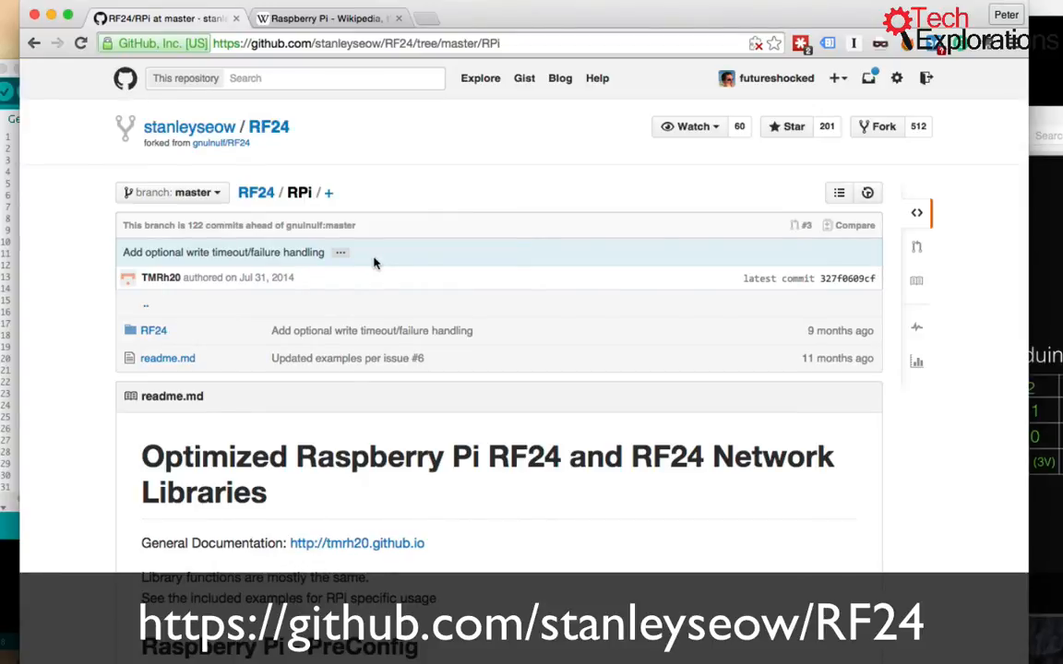
pyautogui.moveTo(391, 278)
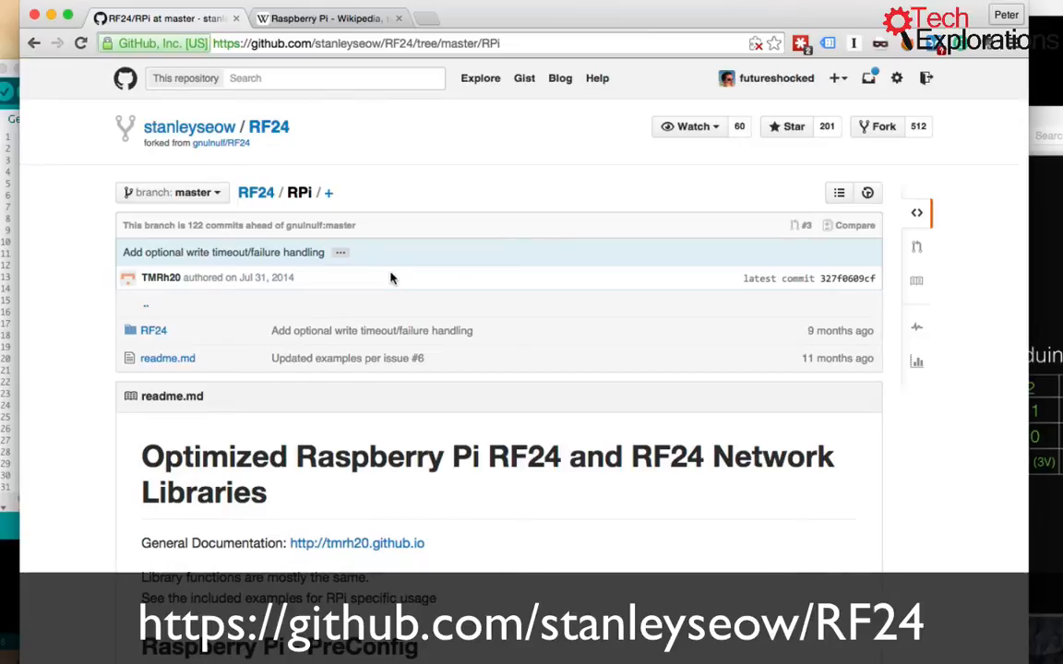
# Open the RF24 repository's RPi folder and select the readme's pin connection table rows
pyautogui.scroll(-3)
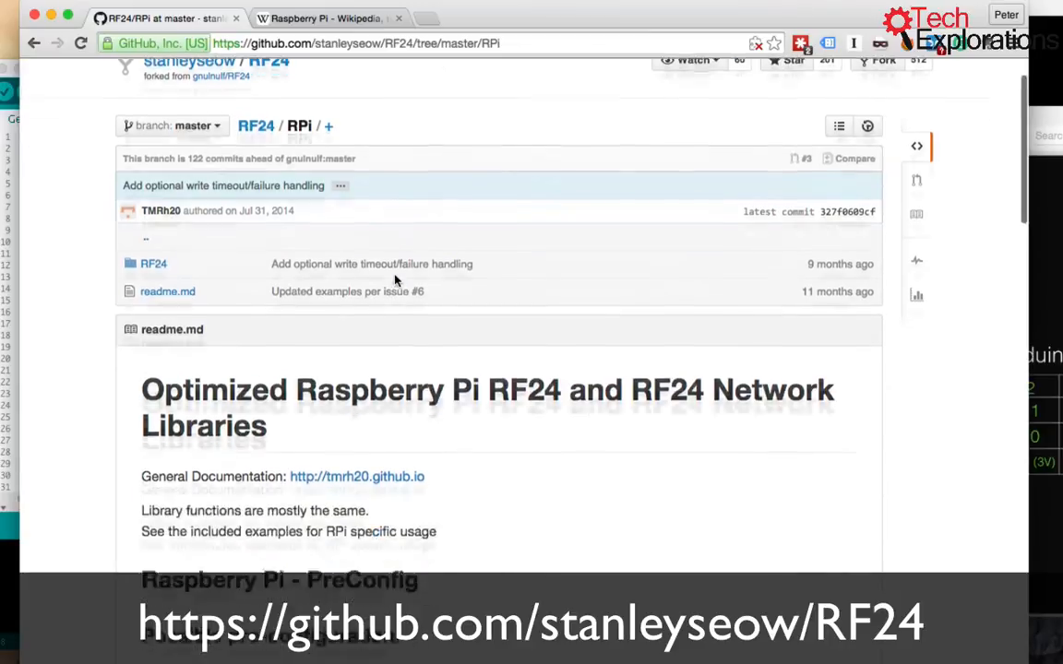
pyautogui.scroll(3)
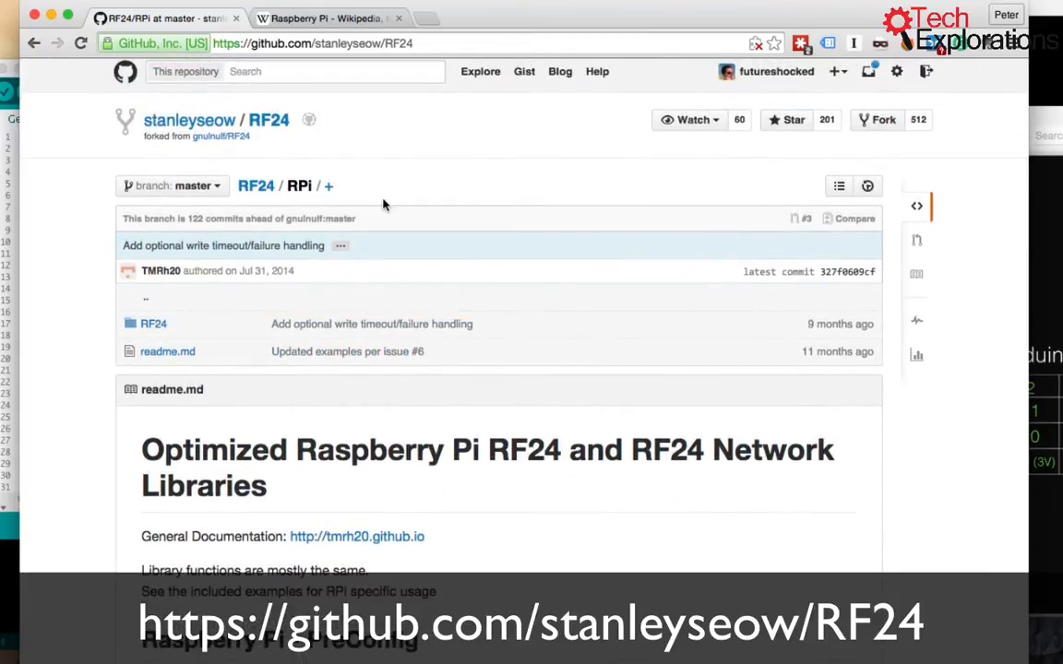
pyautogui.click(256, 185)
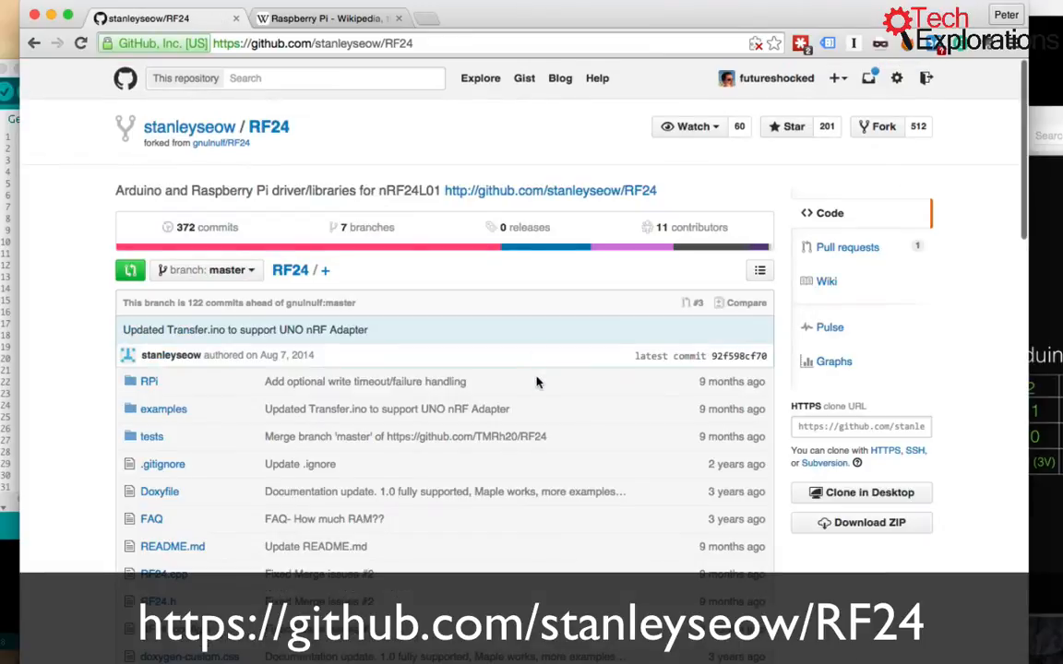
pyautogui.scroll(-3)
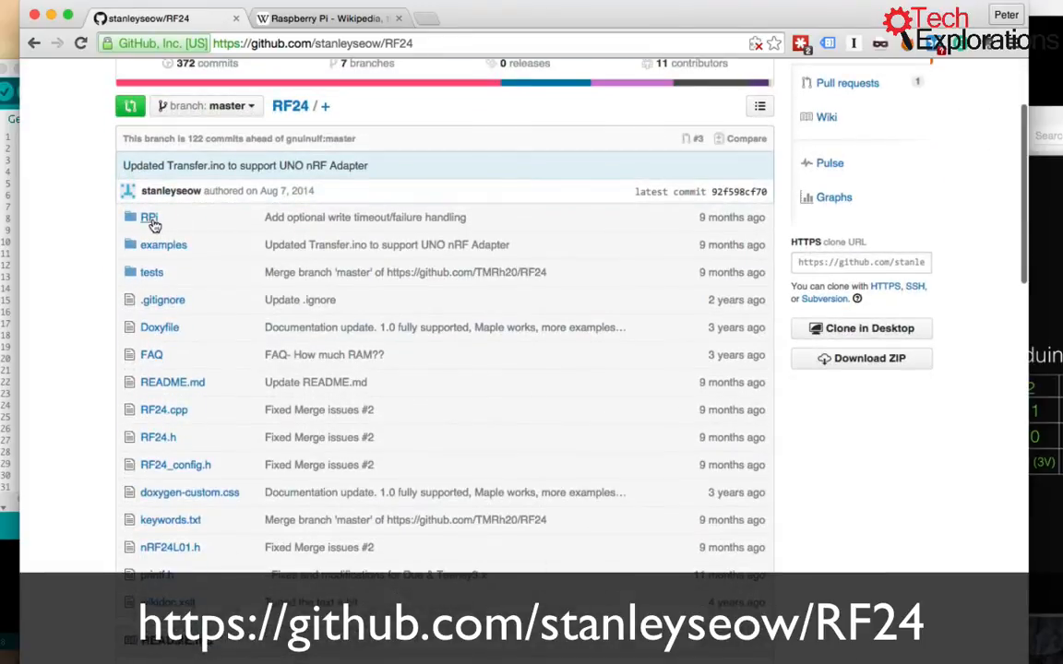
pyautogui.moveTo(150, 217)
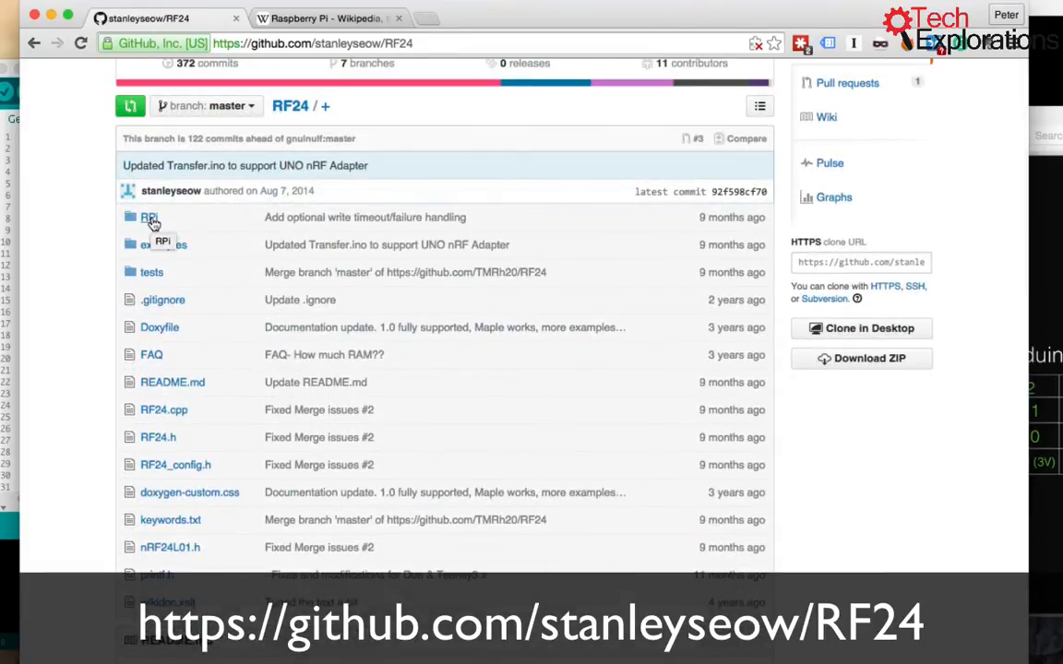
pyautogui.click(150, 217)
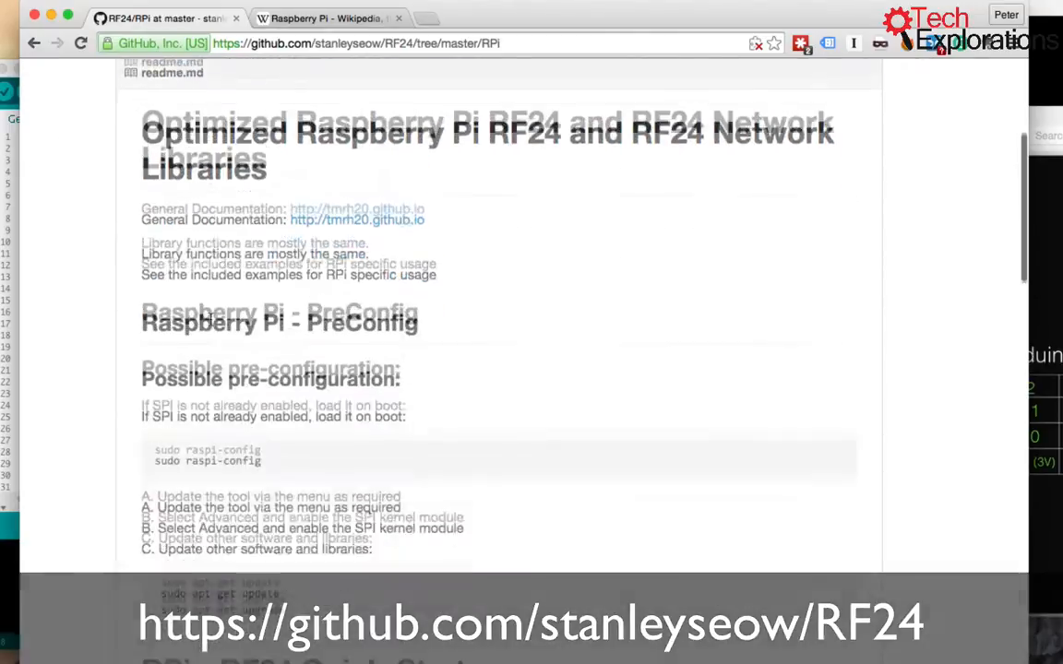
pyautogui.scroll(-3)
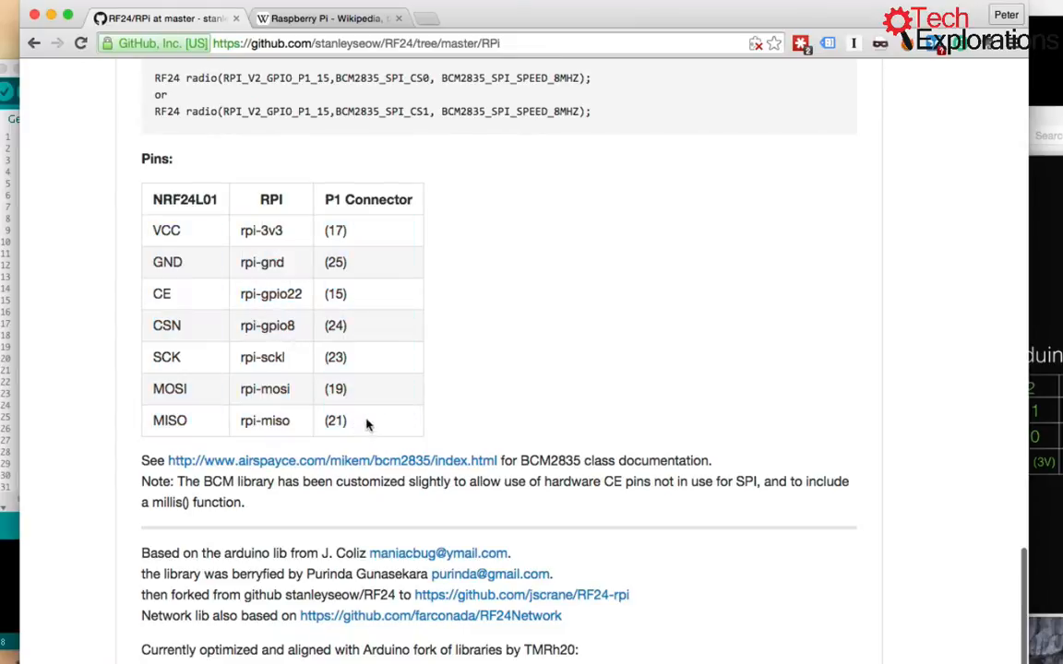
pyautogui.moveTo(155, 229); pyautogui.dragTo(367, 420)
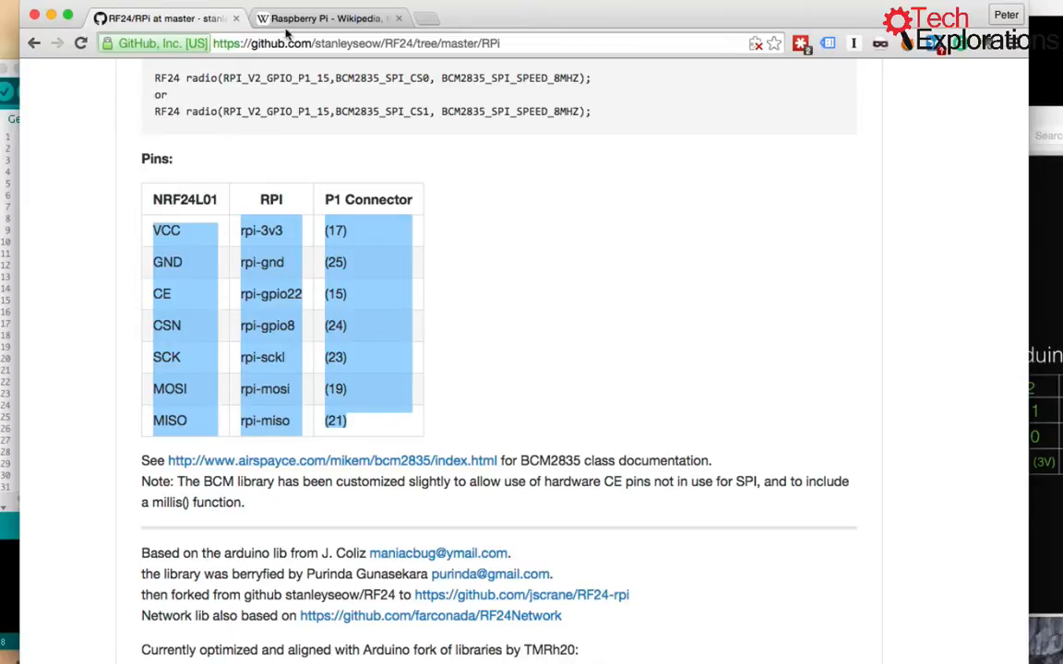
pyautogui.click(322, 18)
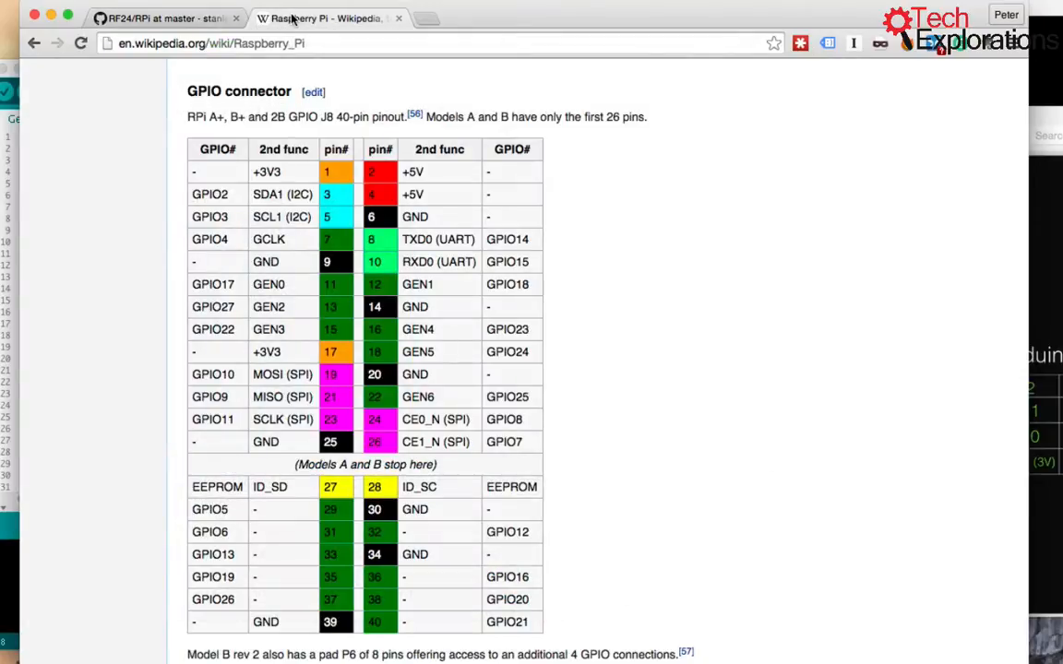
pyautogui.moveTo(300, 147)
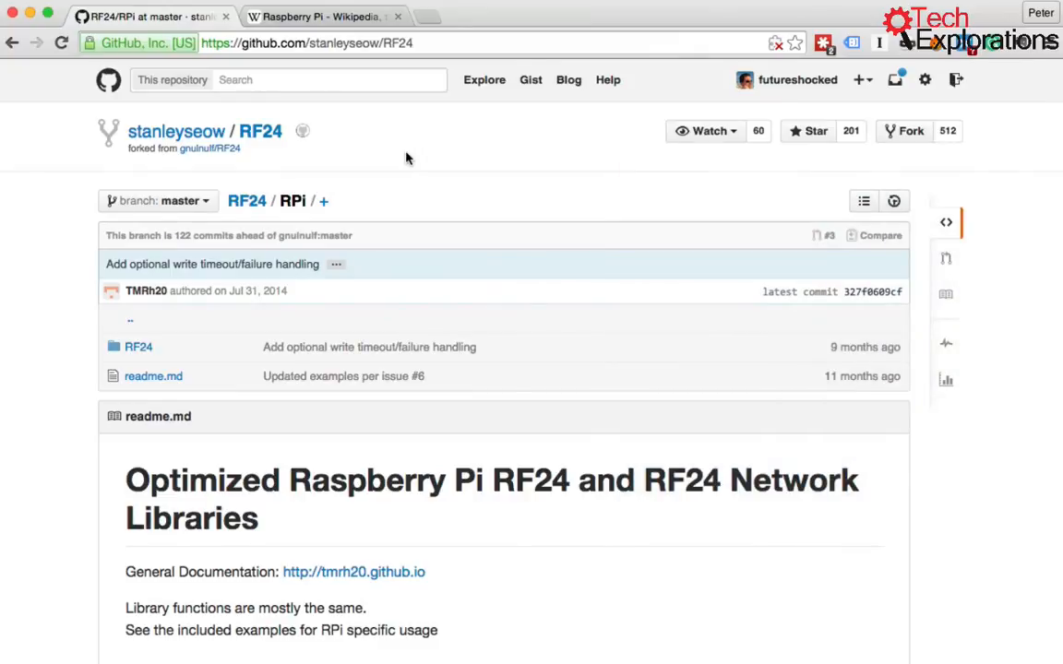
# Return to the RF24 repository's top-level page via the breadcrumb link
pyautogui.click(246, 201)
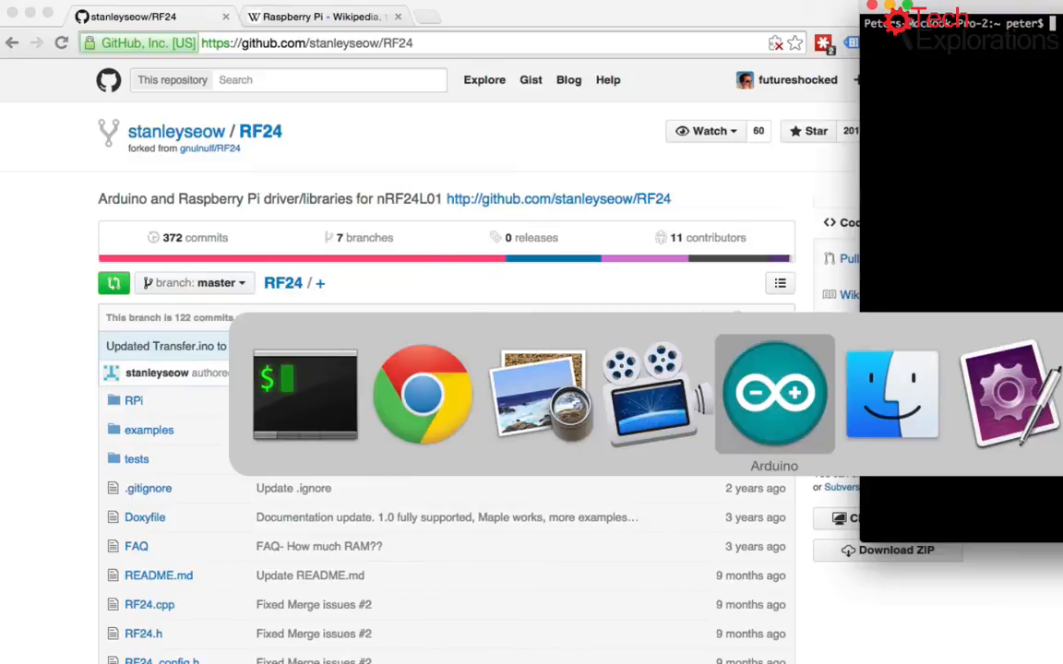
# Bring Arduino IDE forward and open File > Examples > RF24 > GettingStarted
pyautogui.click(774, 395)
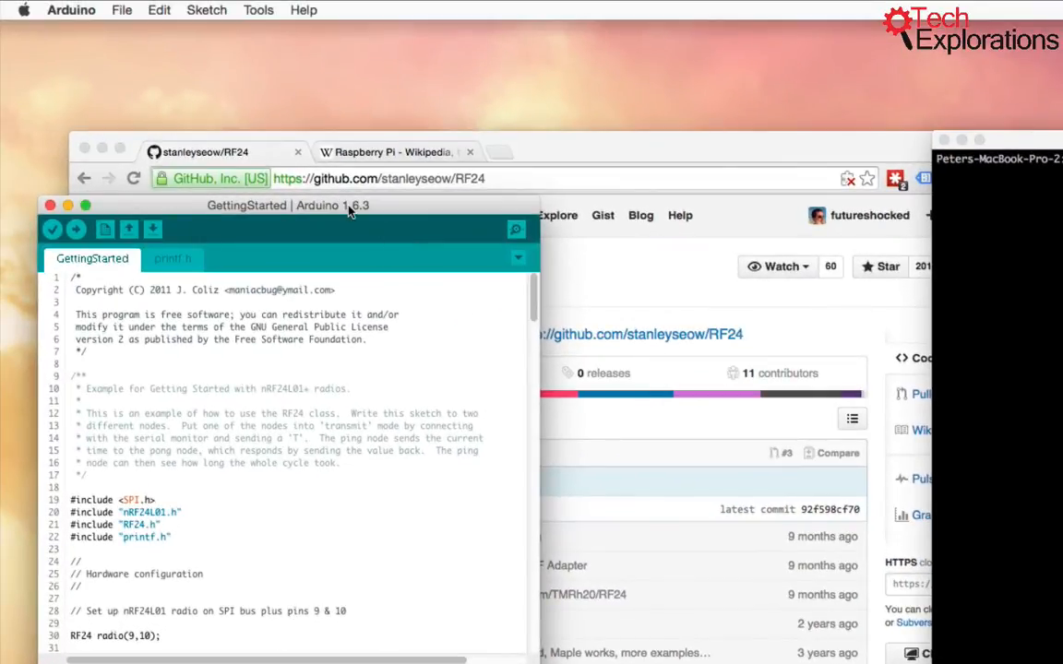
pyautogui.moveTo(305, 167)
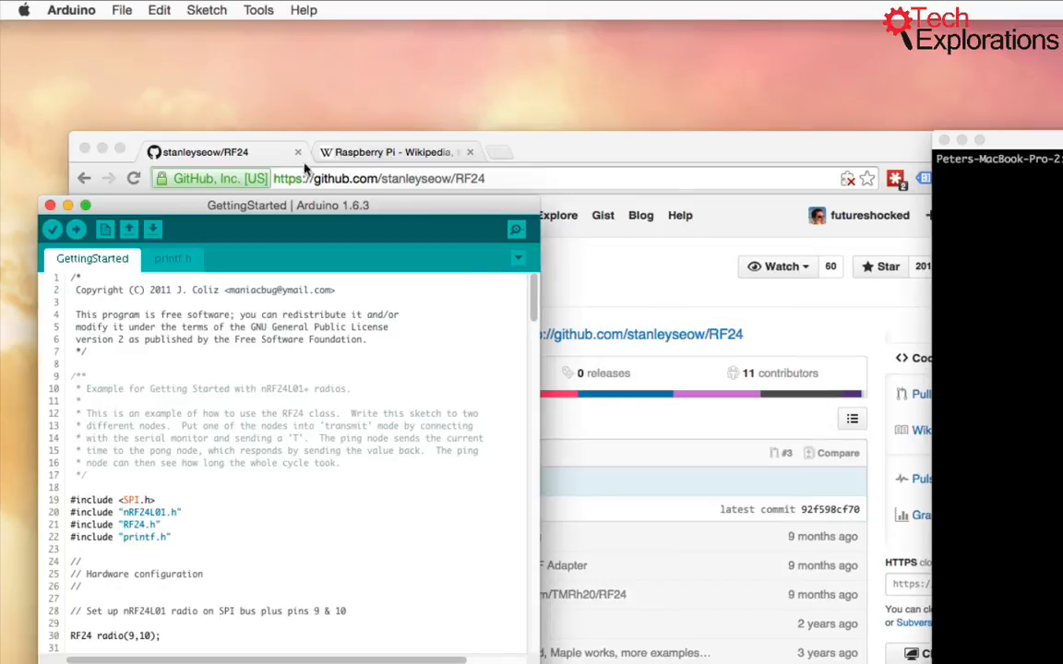
pyautogui.moveTo(122, 10)
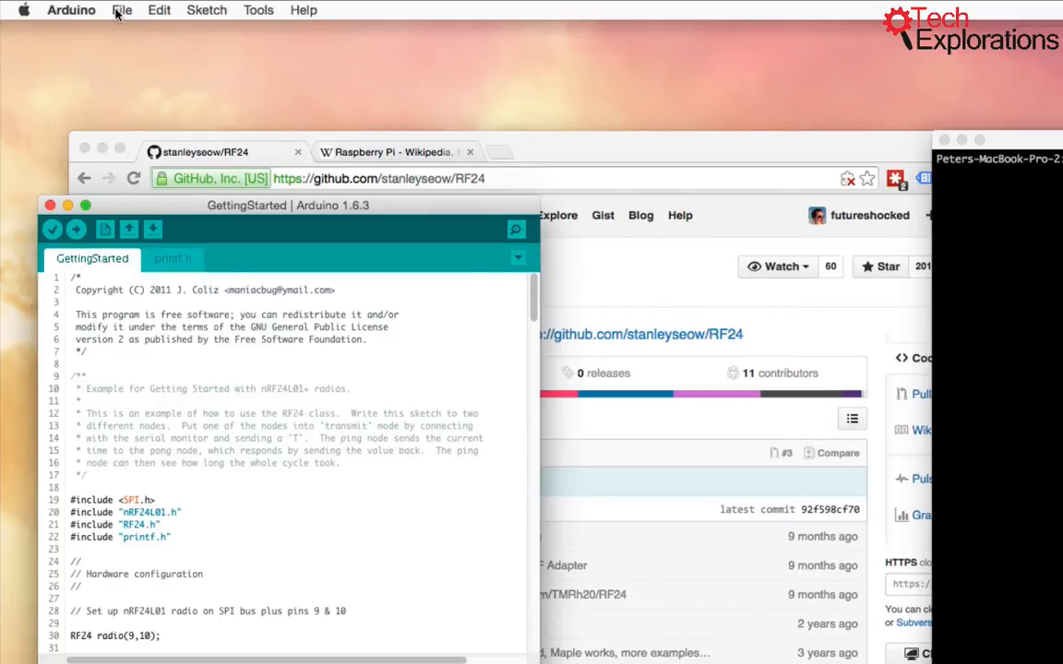
pyautogui.click(122, 10)
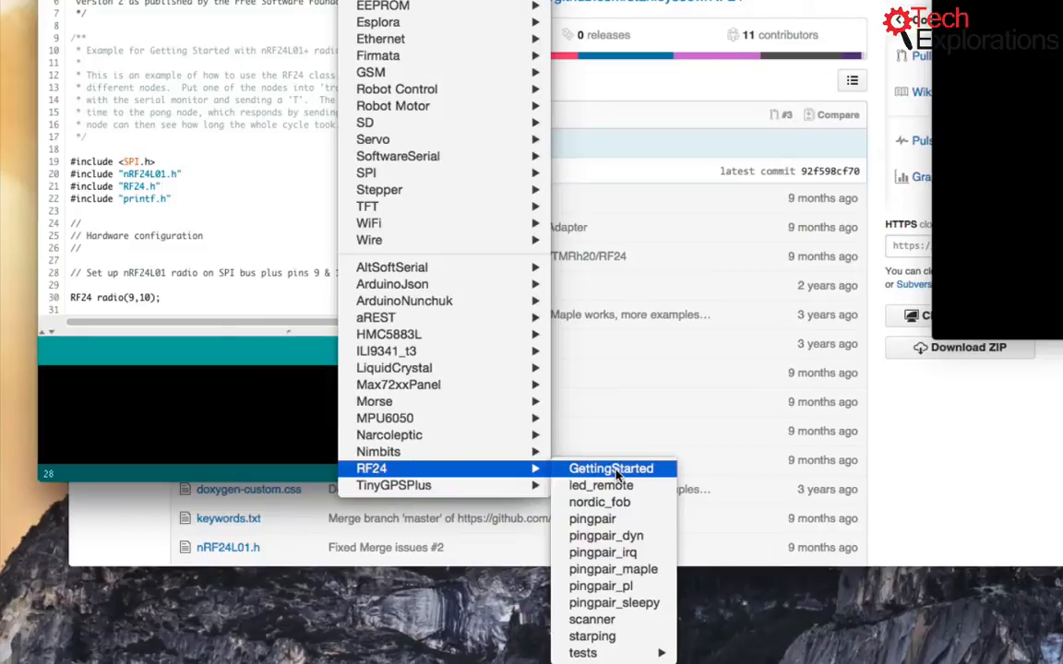
pyautogui.click(610, 469)
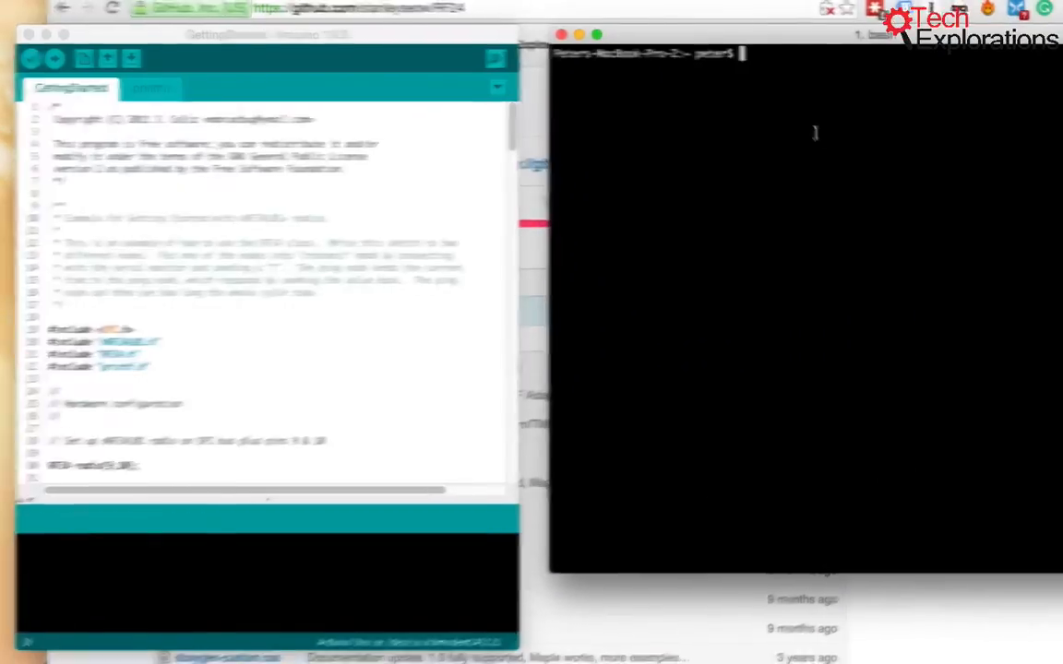
pyautogui.write('ssh root@192.168.111.65')
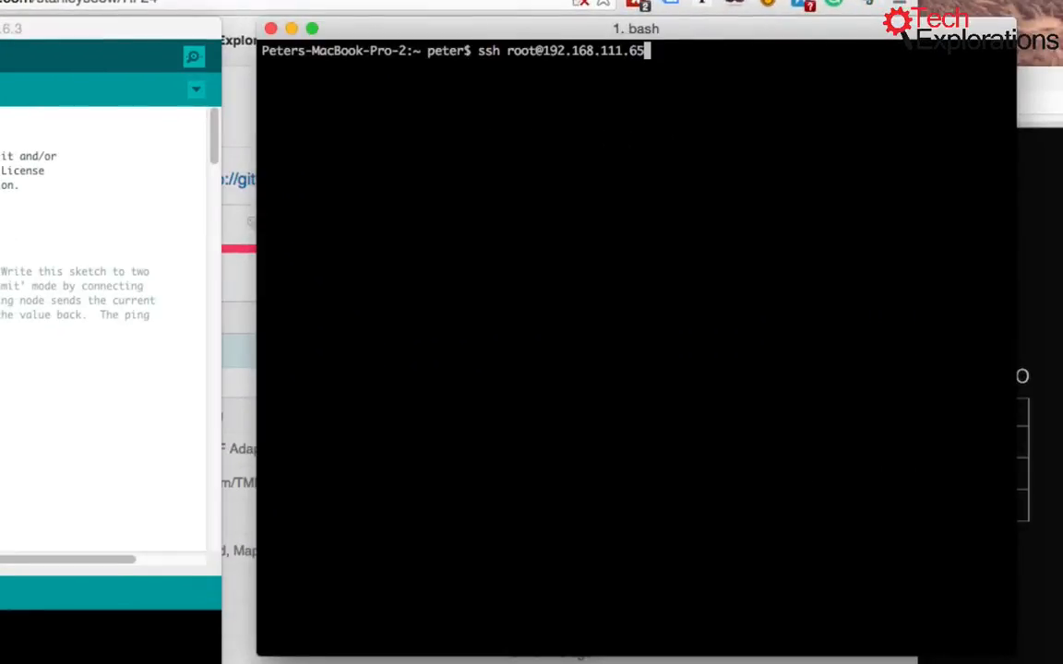
pyautogui.press('Return')
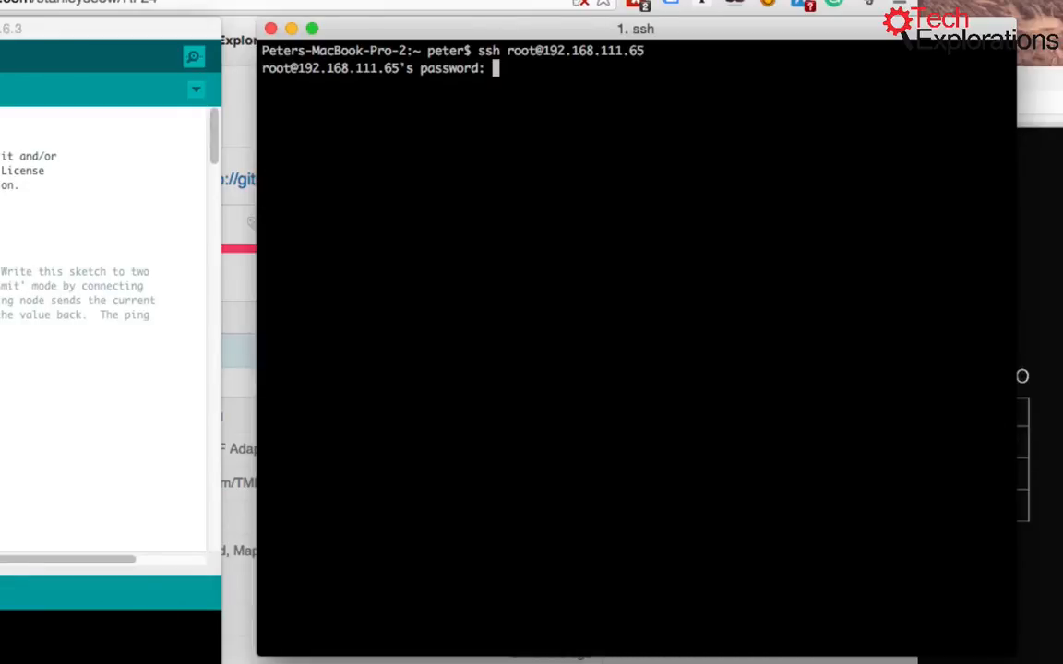
pyautogui.press('Return')
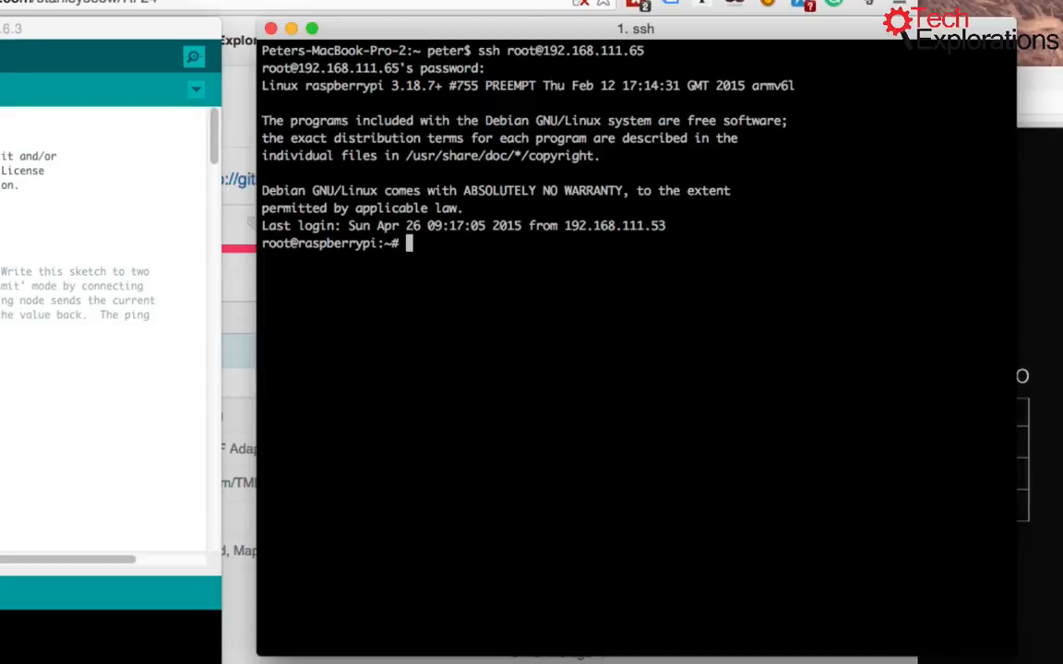
# Navigate to /var/projects/RF24/RPi/RF24/examples and list its files in detail
pyautogui.write('cd /v')
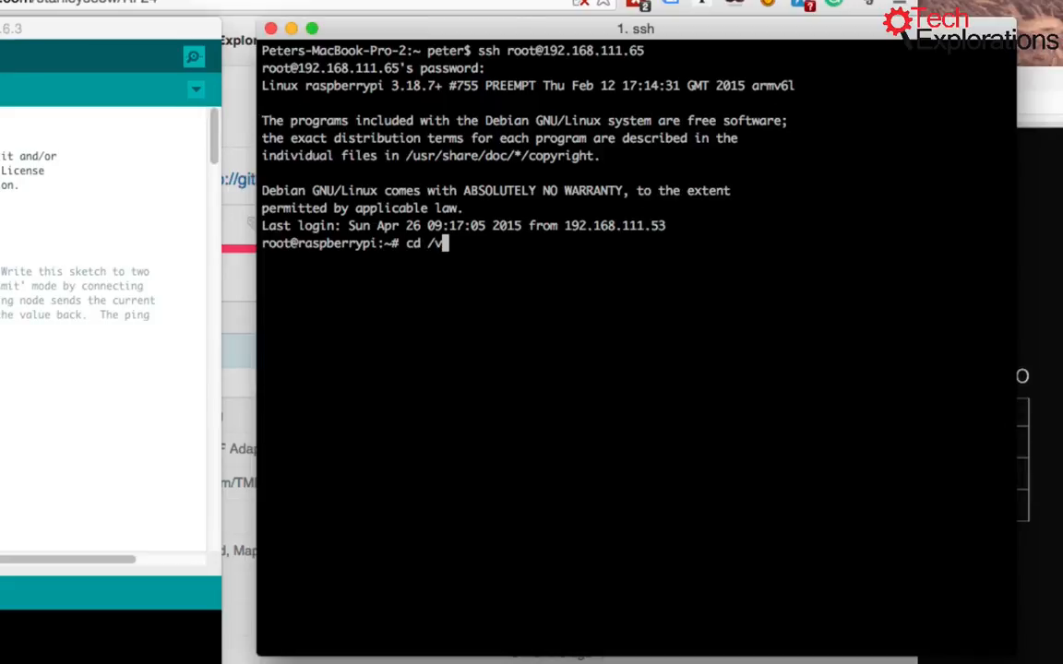
pyautogui.write('ar/e')
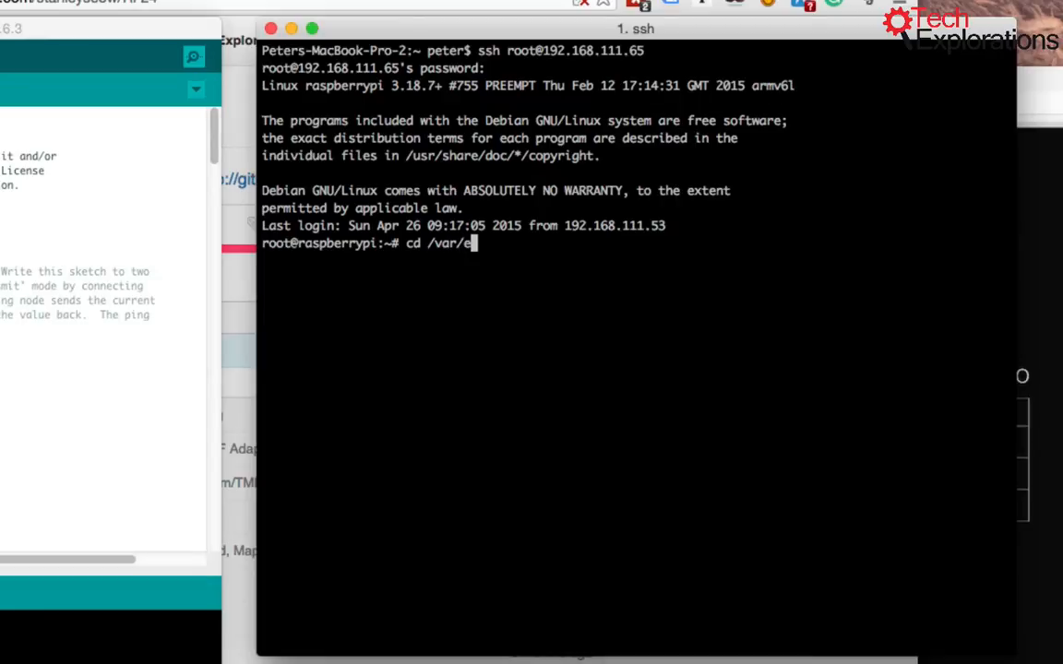
pyautogui.press('Tab')
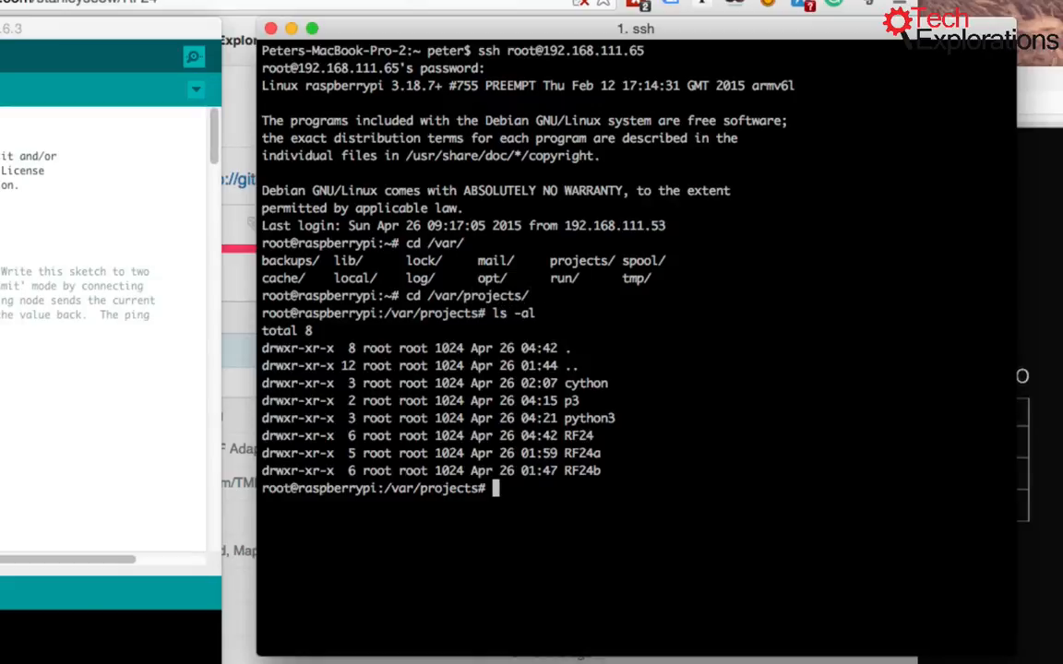
pyautogui.write('cd R')
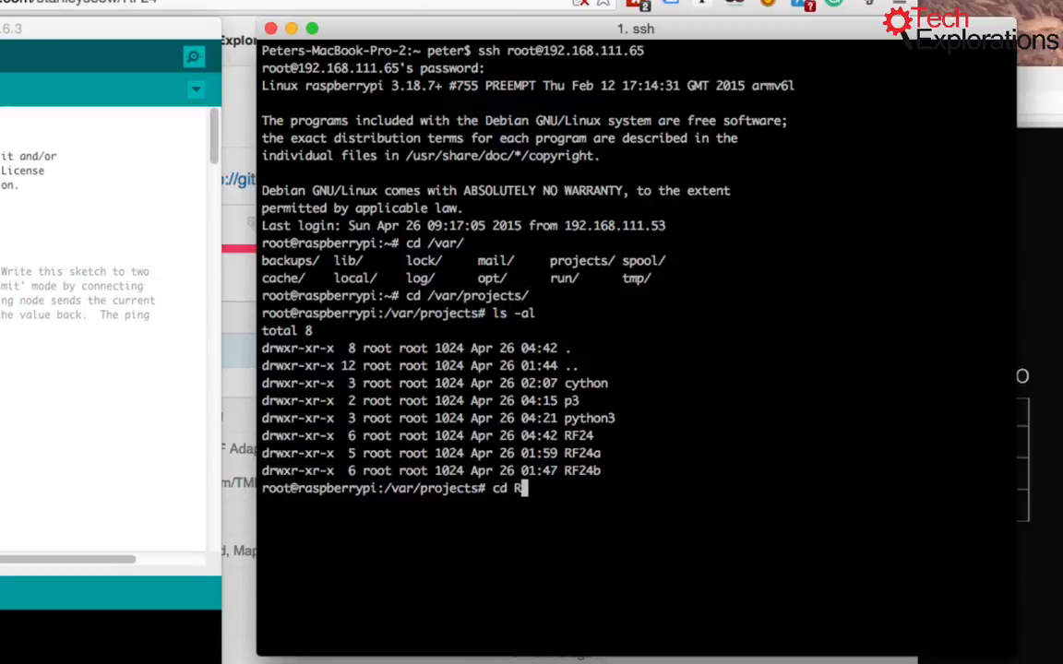
pyautogui.write('F24')
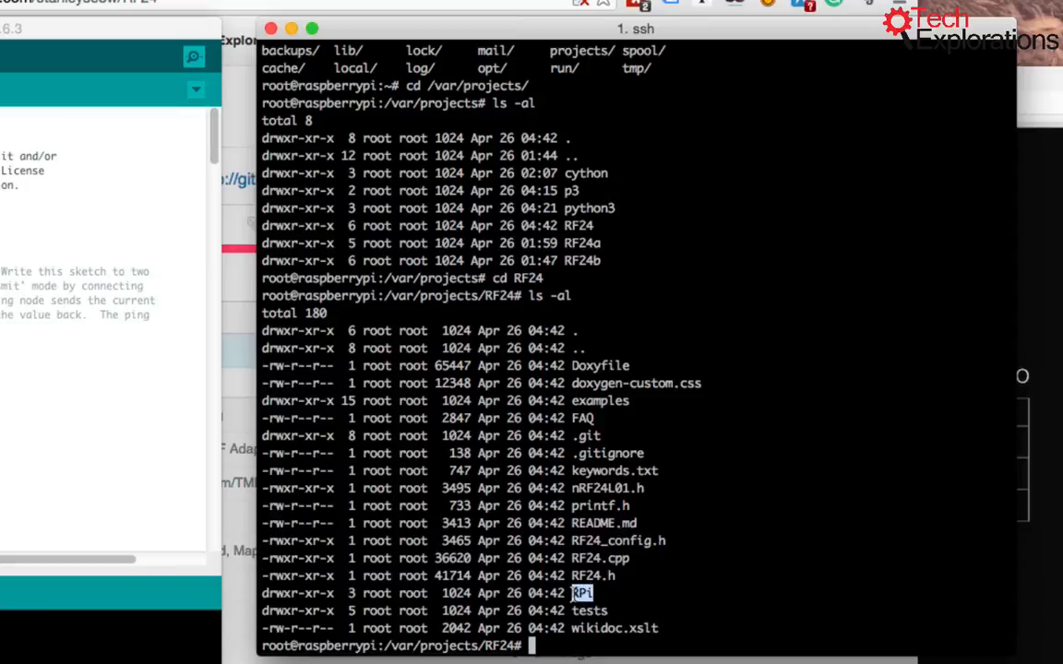
pyautogui.write('cd')
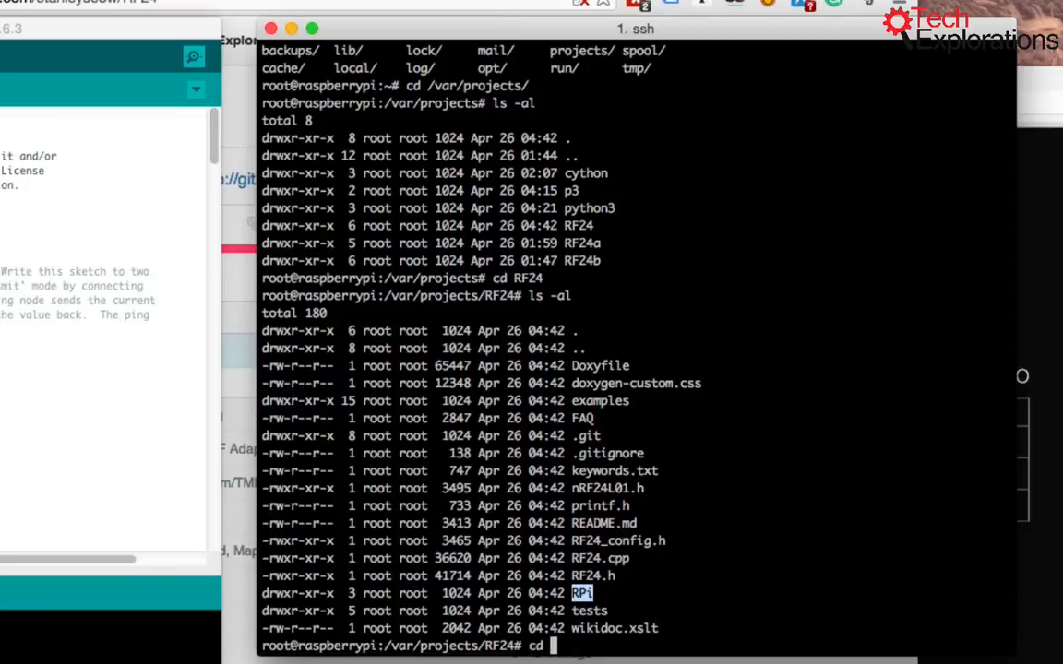
pyautogui.write('RPi')
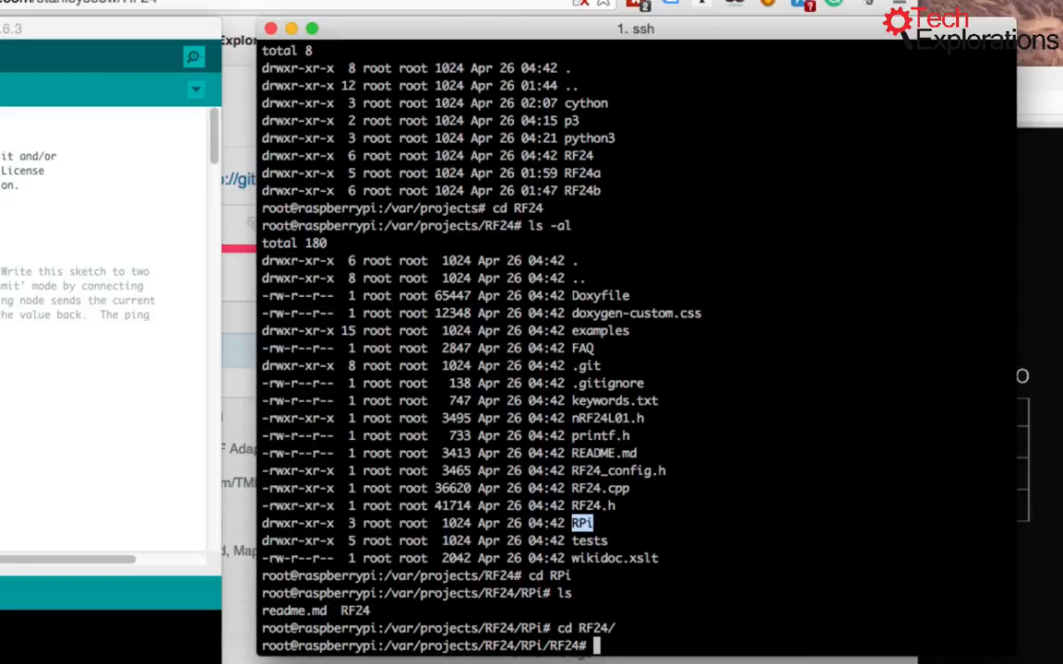
pyautogui.write('ls')
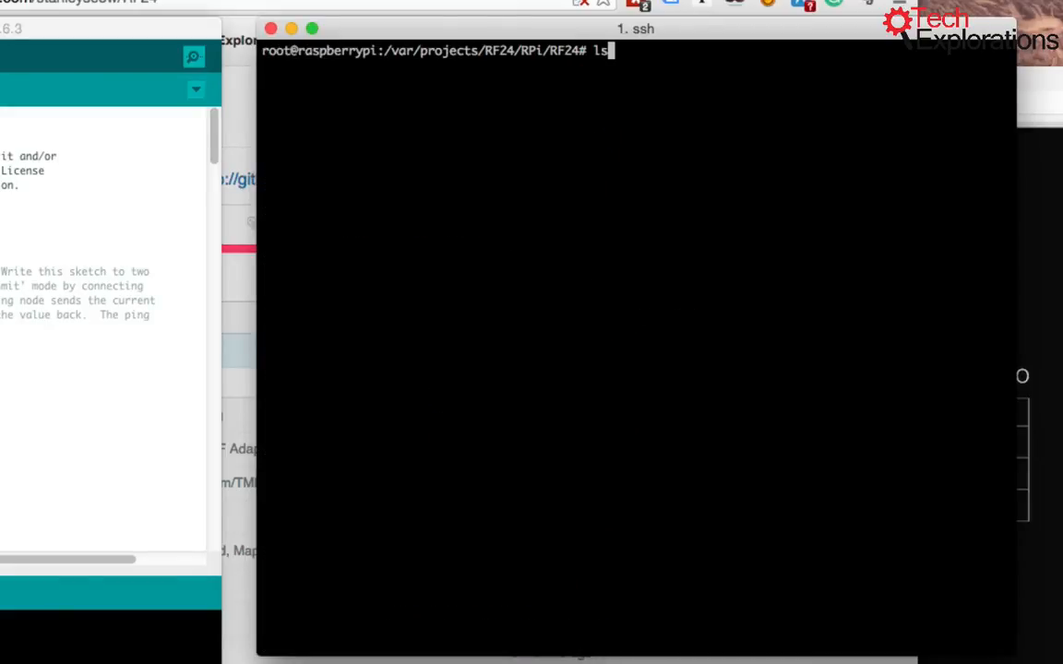
pyautogui.press('Return')
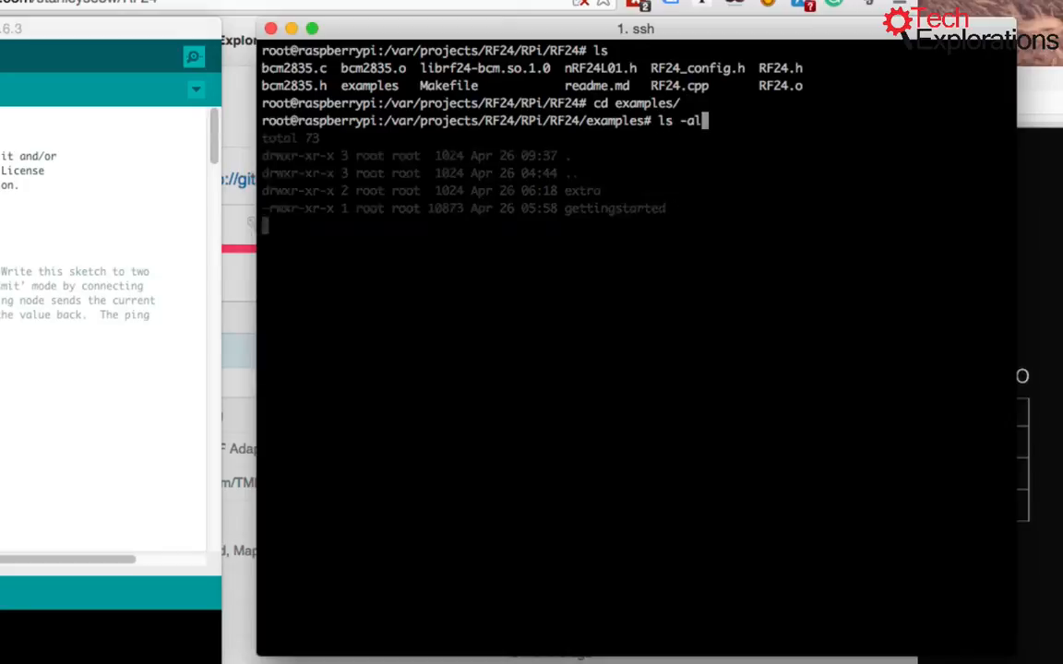
pyautogui.press('Return')
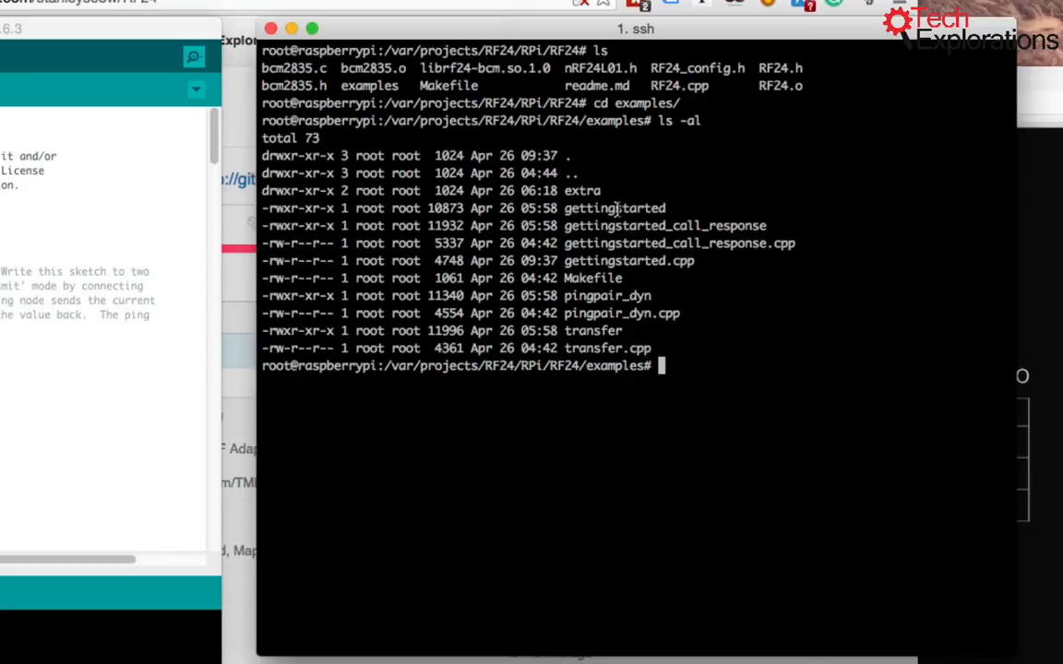
# Highlight the gettingstarted binary and open gettingstarted.cpp in vim
pyautogui.doubleClick(614, 208)
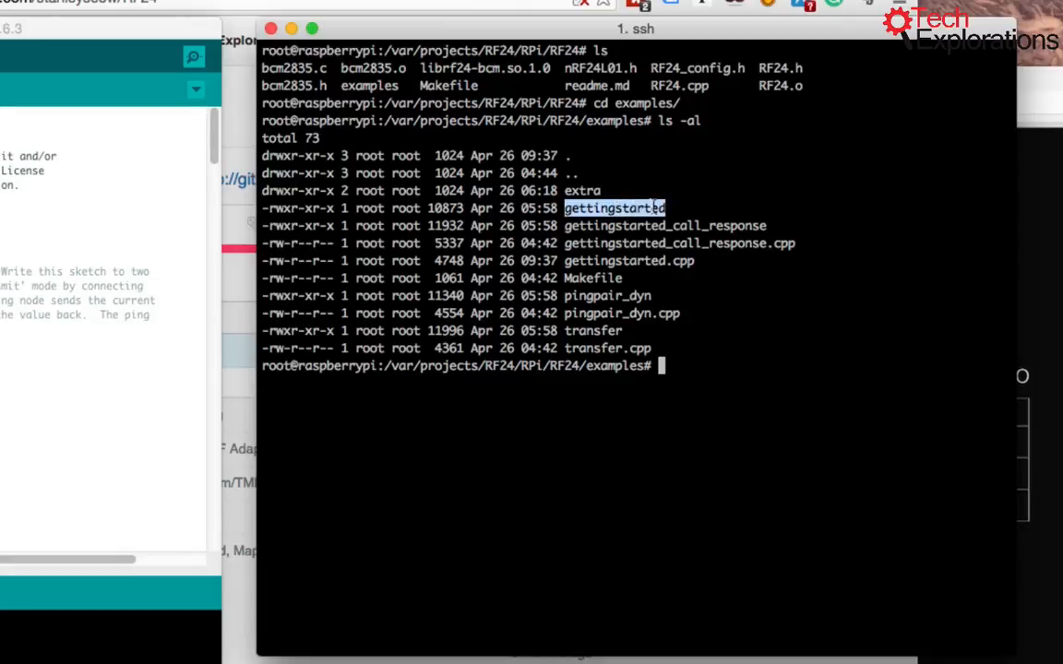
pyautogui.write('vim')
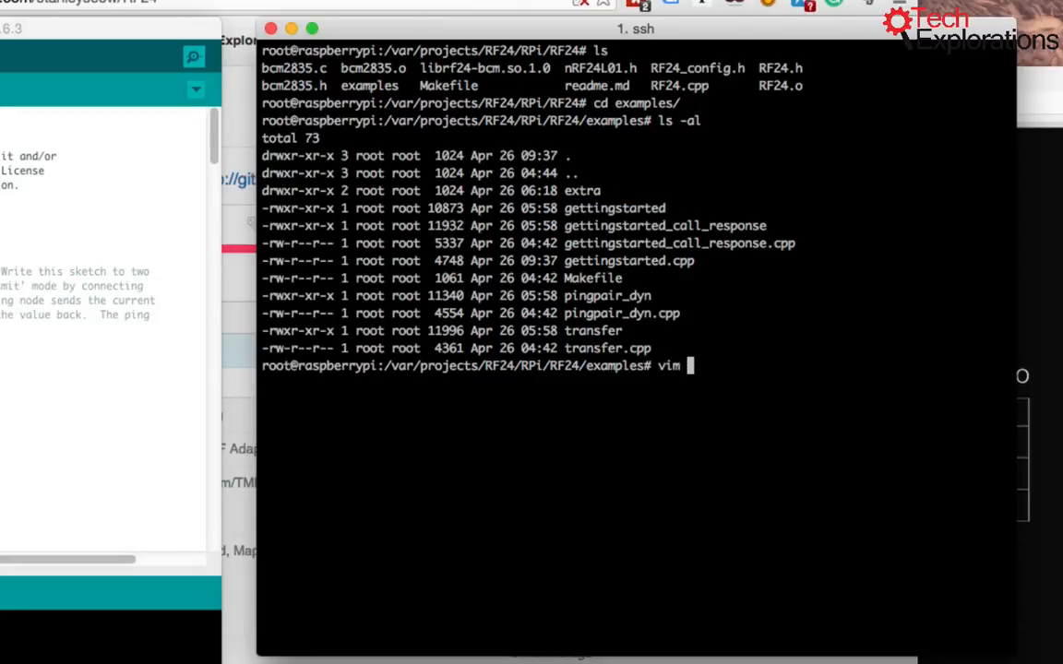
pyautogui.write('gettingstarted')
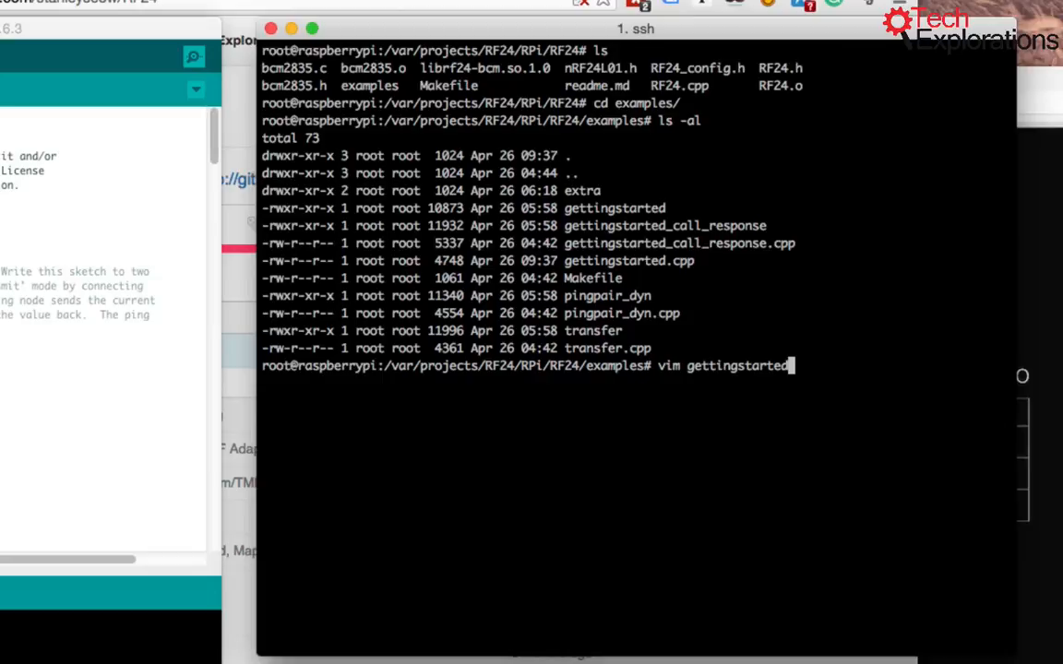
pyautogui.write('.cpp')
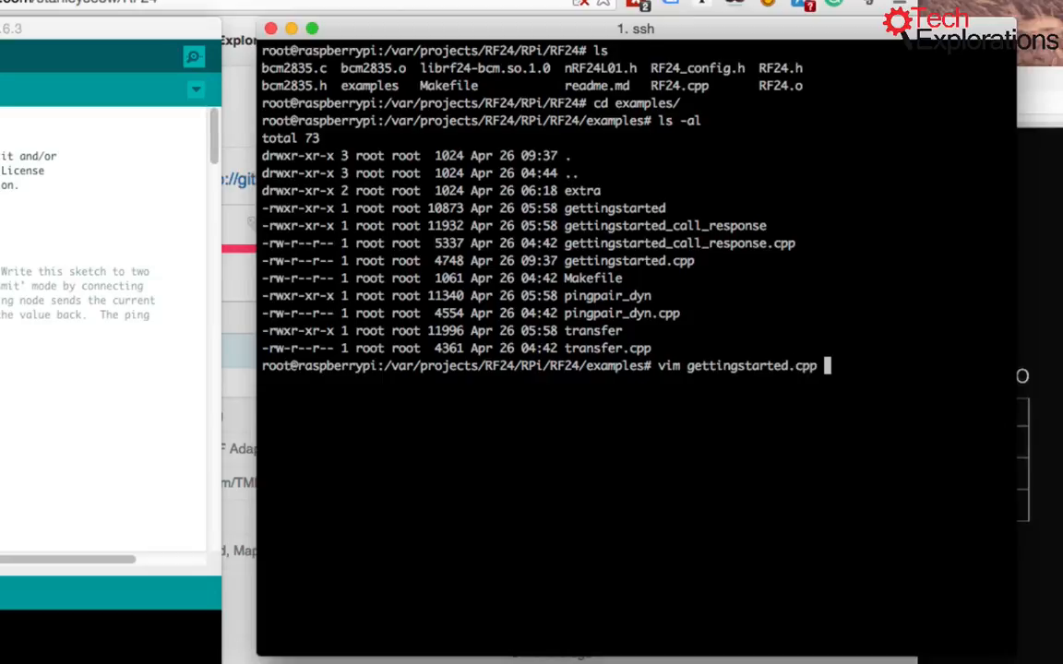
pyautogui.press('Return')
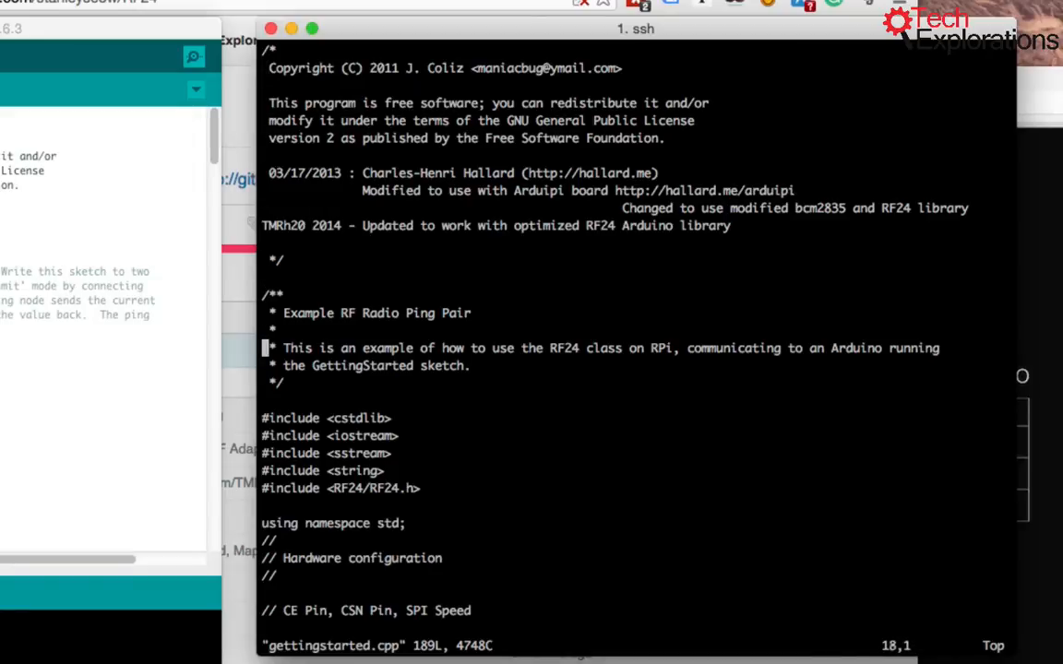
# Scroll to the radio constructor and highlight the RPI_V2_GPIO_P1_22 and CE0 pin names
pyautogui.scroll(-3)
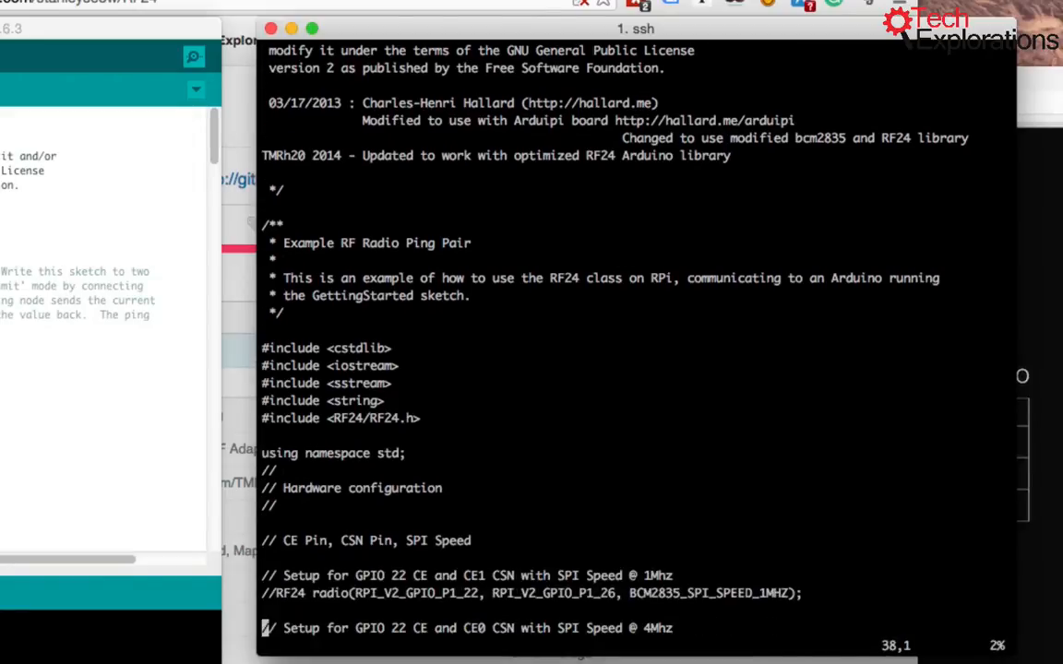
pyautogui.scroll(-3)
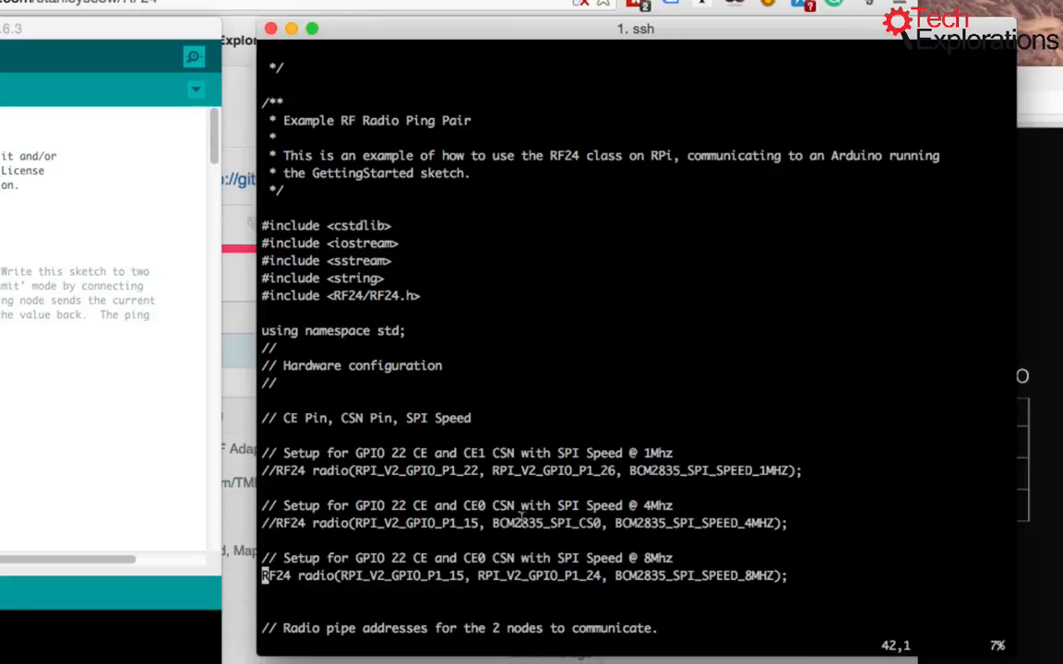
pyautogui.doubleClick(416, 470)
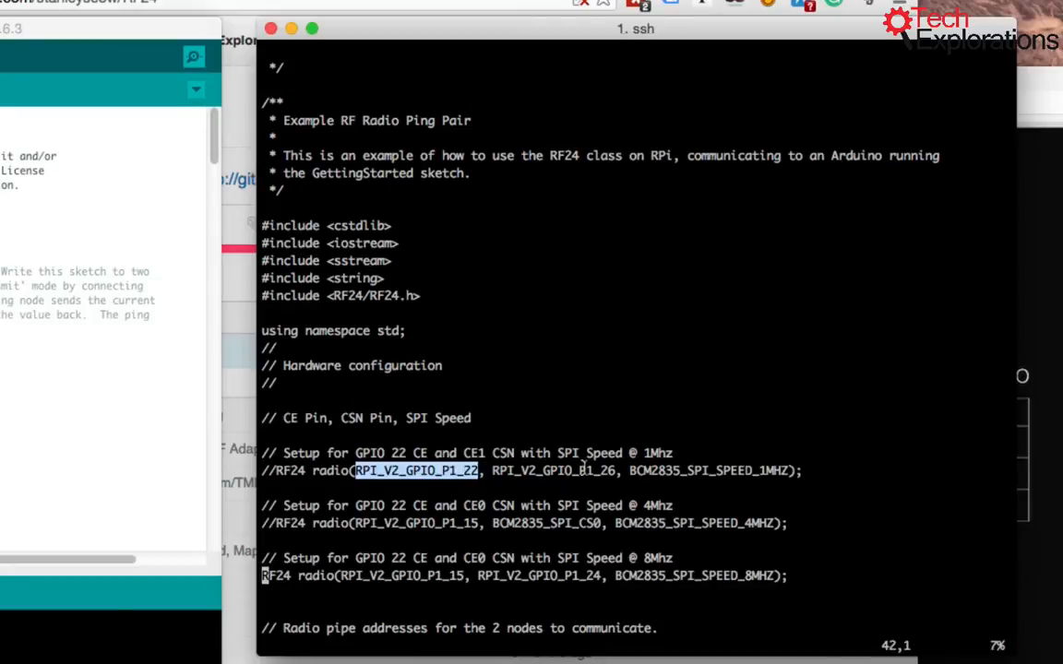
pyautogui.doubleClick(553, 471)
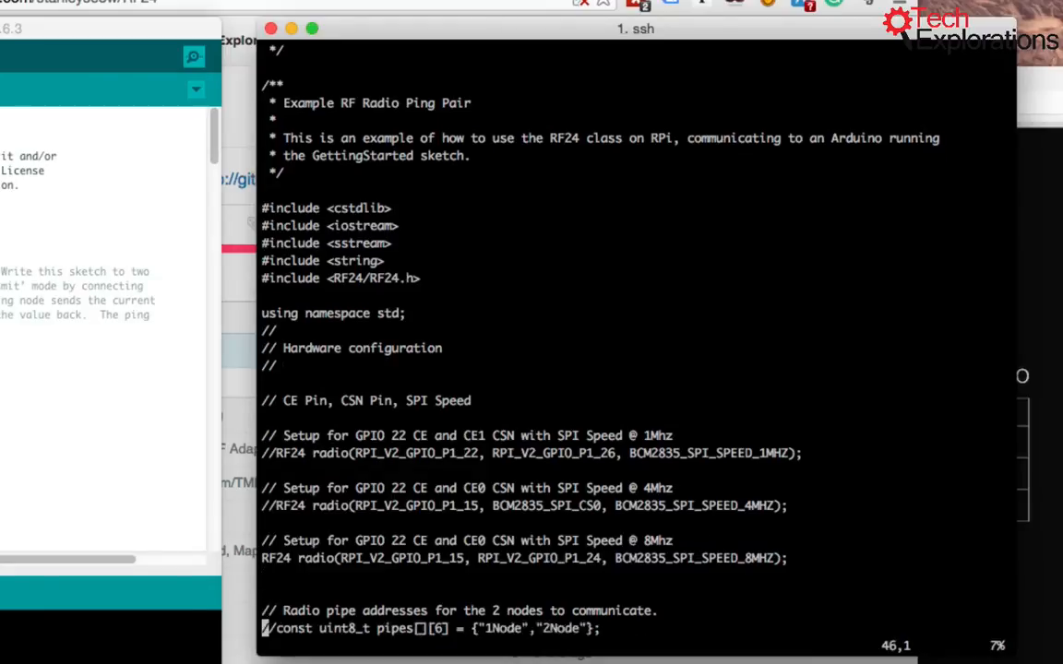
pyautogui.scroll(-3)
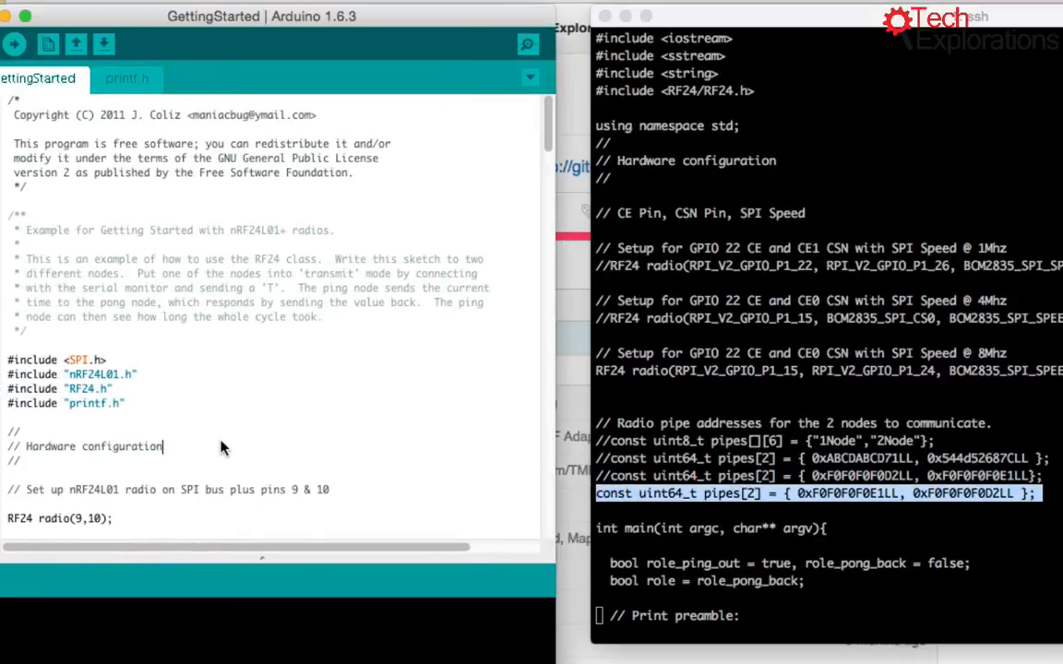
# Scroll the GettingStarted sketch down to its pipes[] address declaration
pyautogui.scroll(-3)
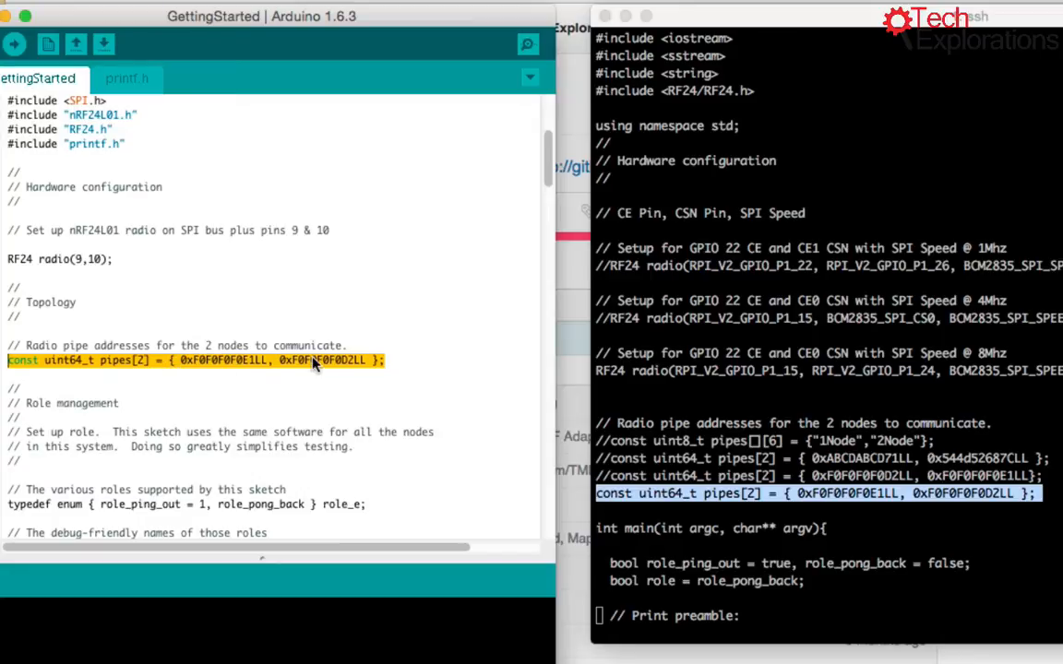
pyautogui.moveTo(780, 373)
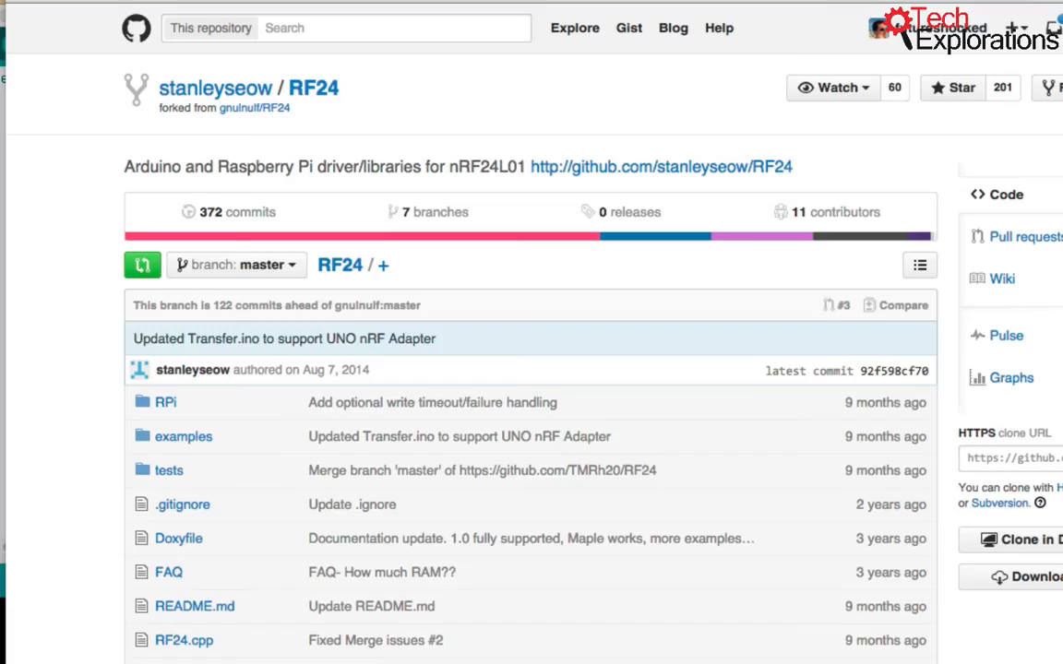
pyautogui.moveTo(162, 412)
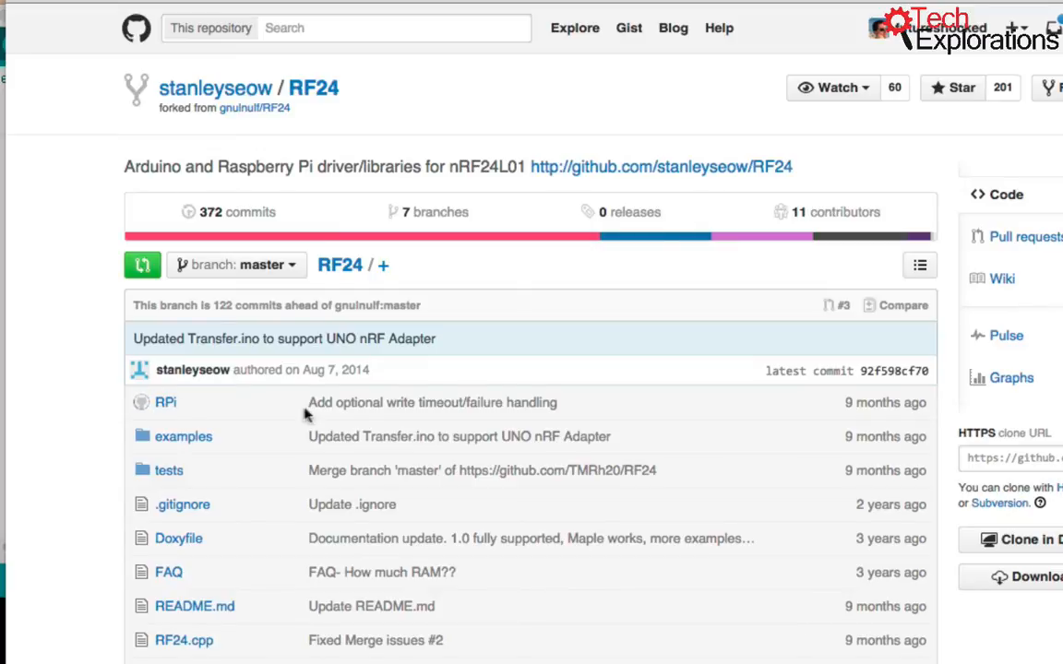
pyautogui.click(165, 402)
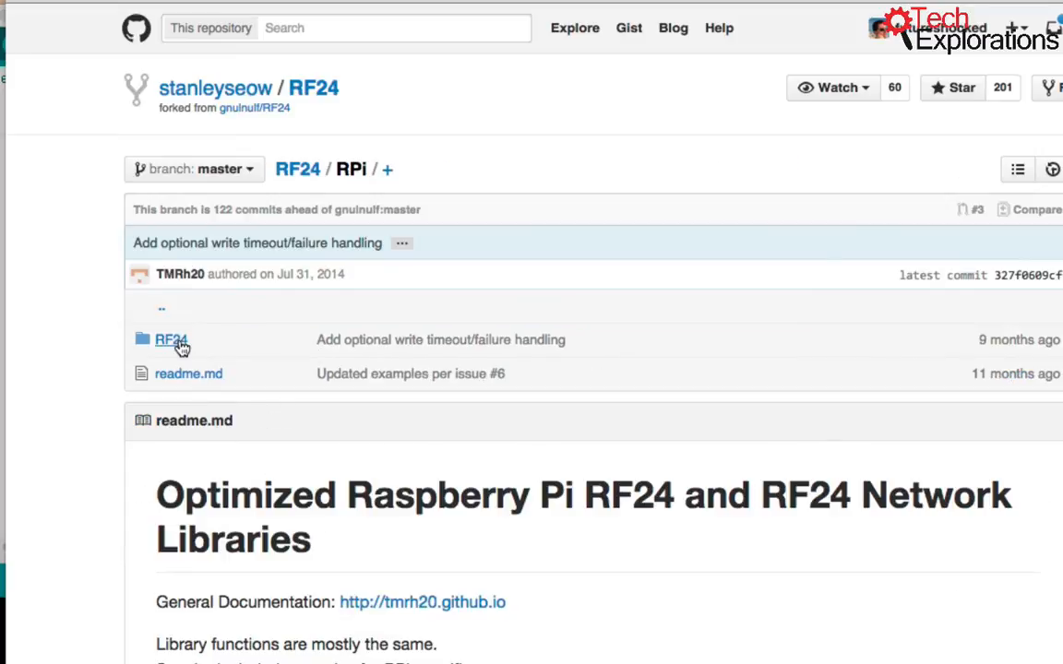
pyautogui.click(170, 339)
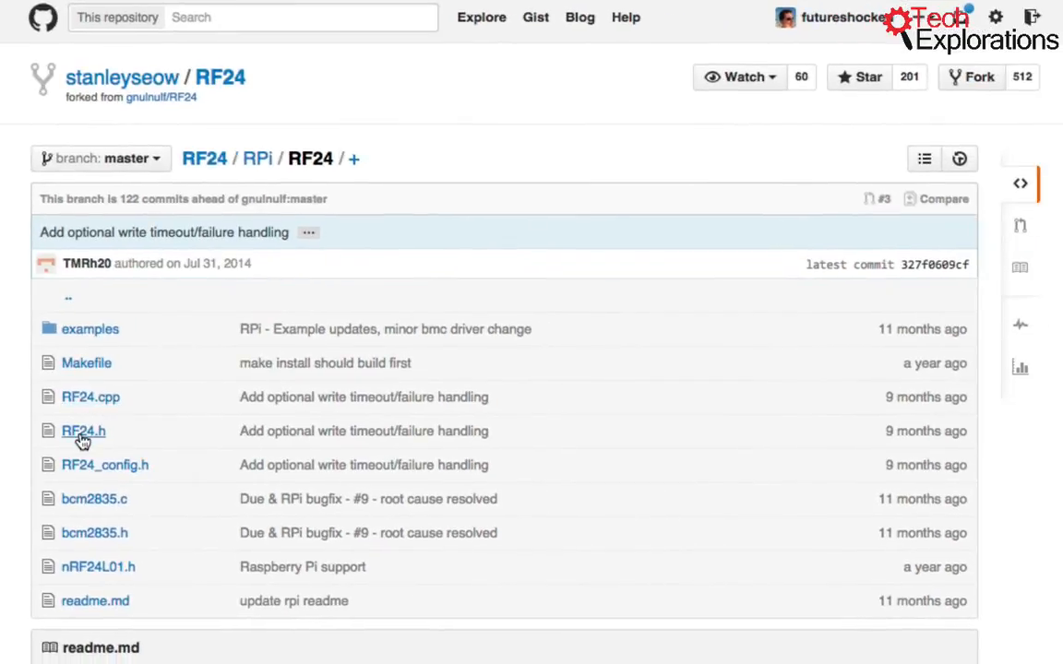
pyautogui.click(83, 430)
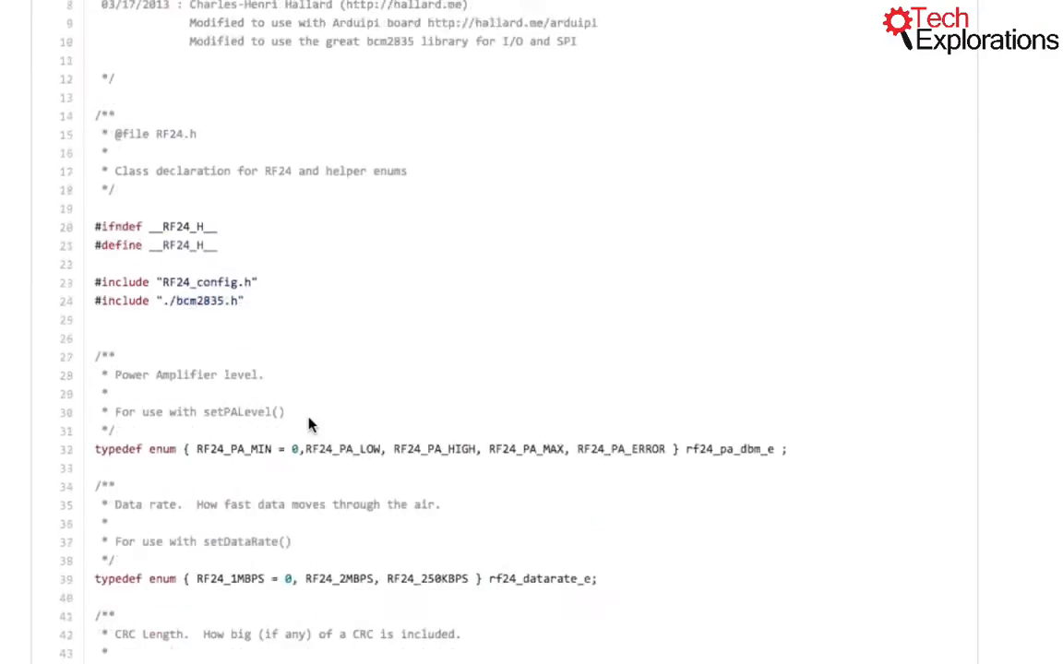
pyautogui.scroll(-3)
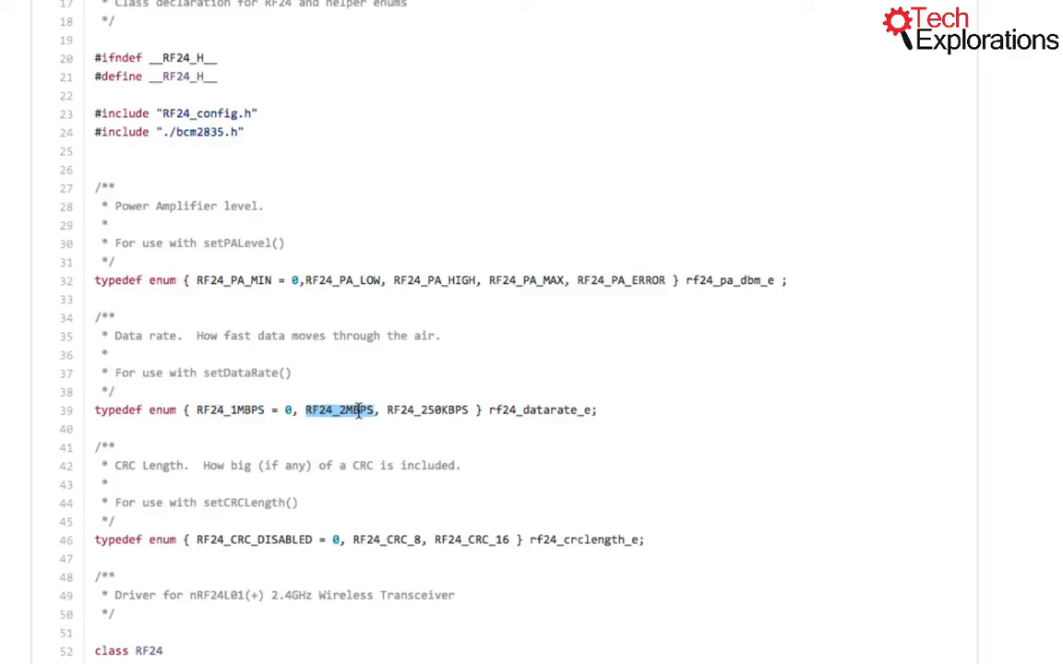
pyautogui.moveTo(446, 540)
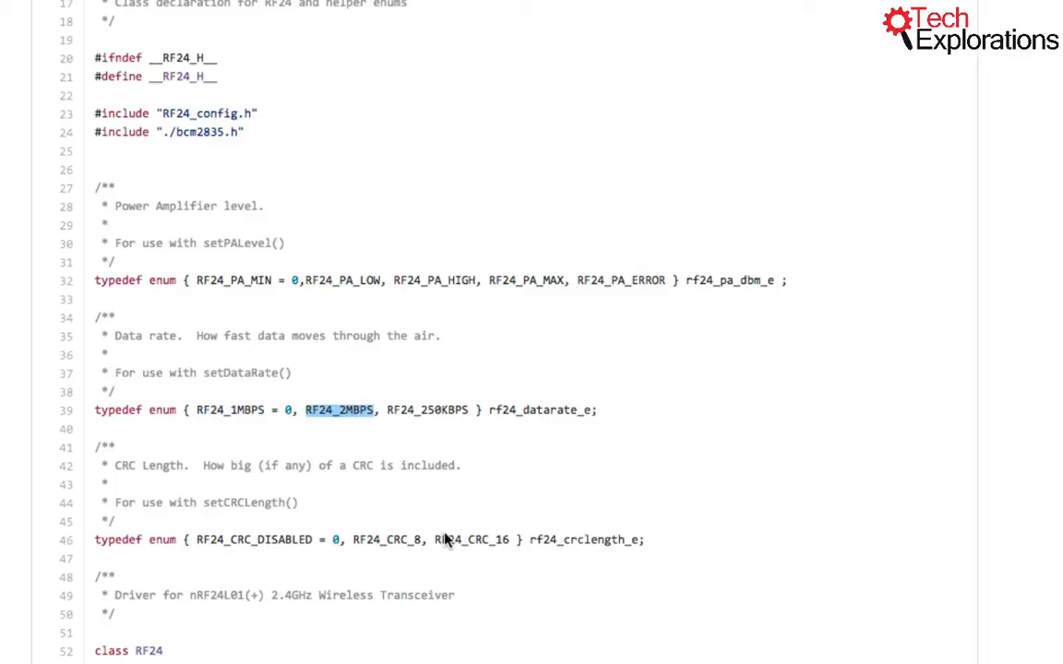
pyautogui.doubleClick(485, 540)
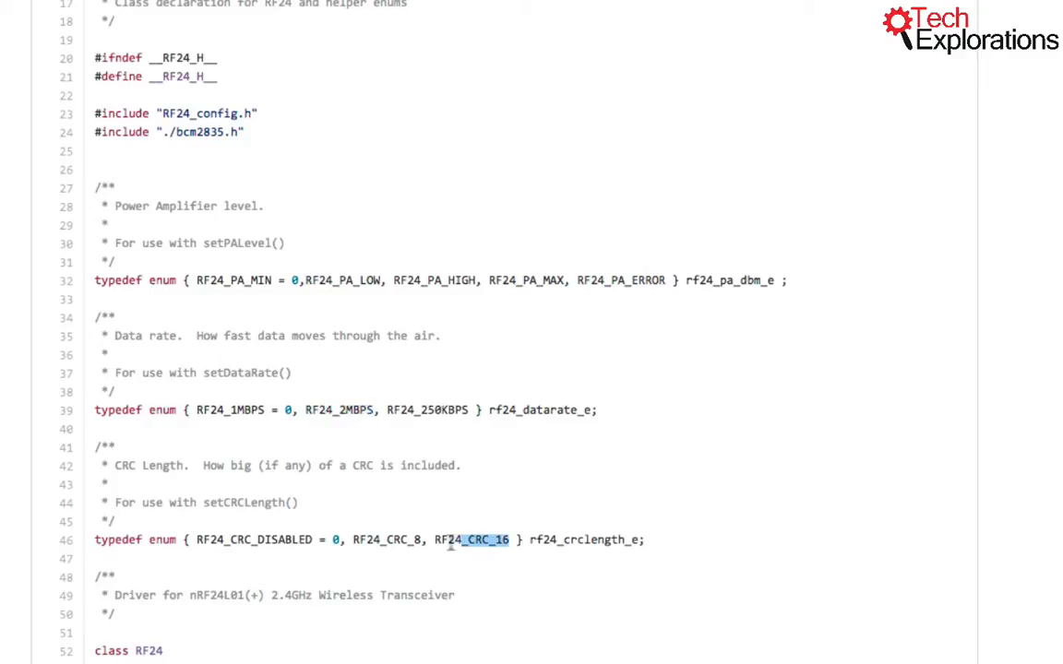
pyautogui.scroll(-3)
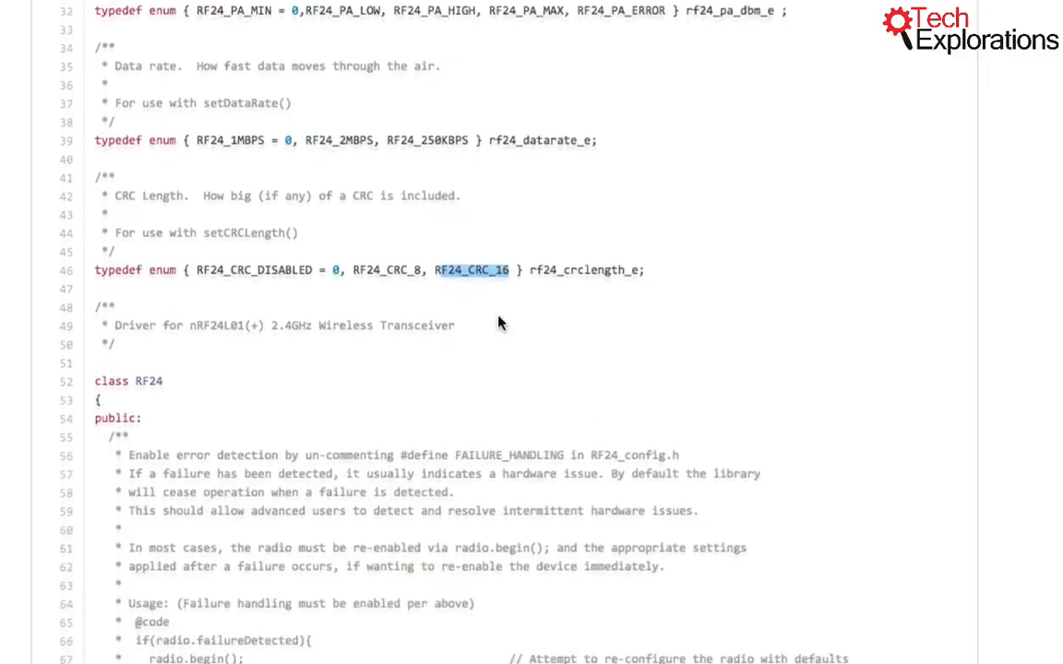
pyautogui.scroll(-3)
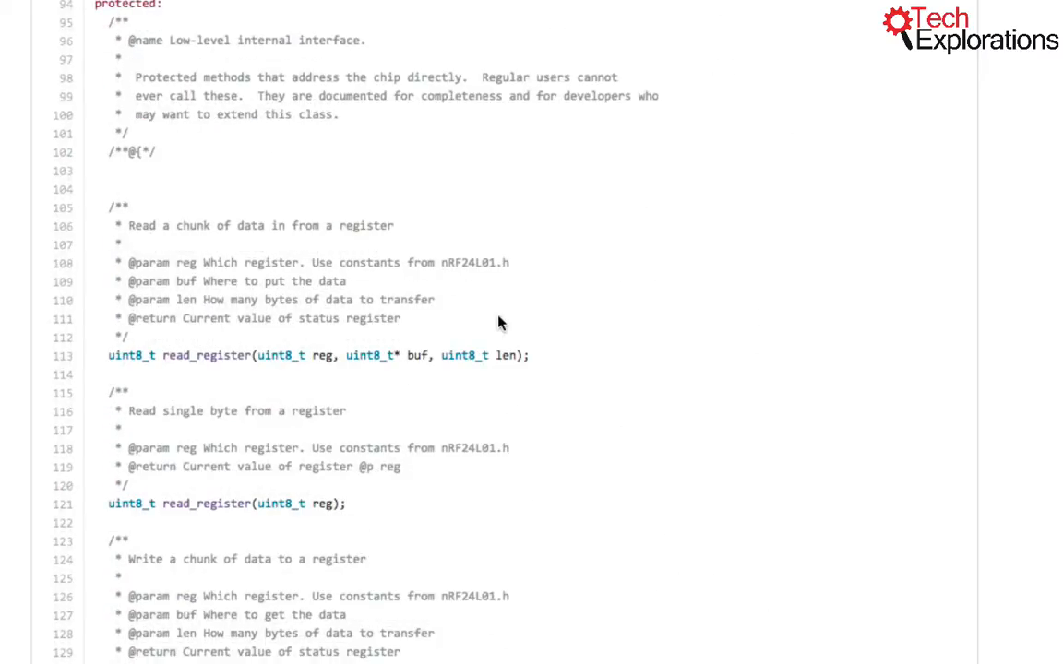
pyautogui.scroll(-3)
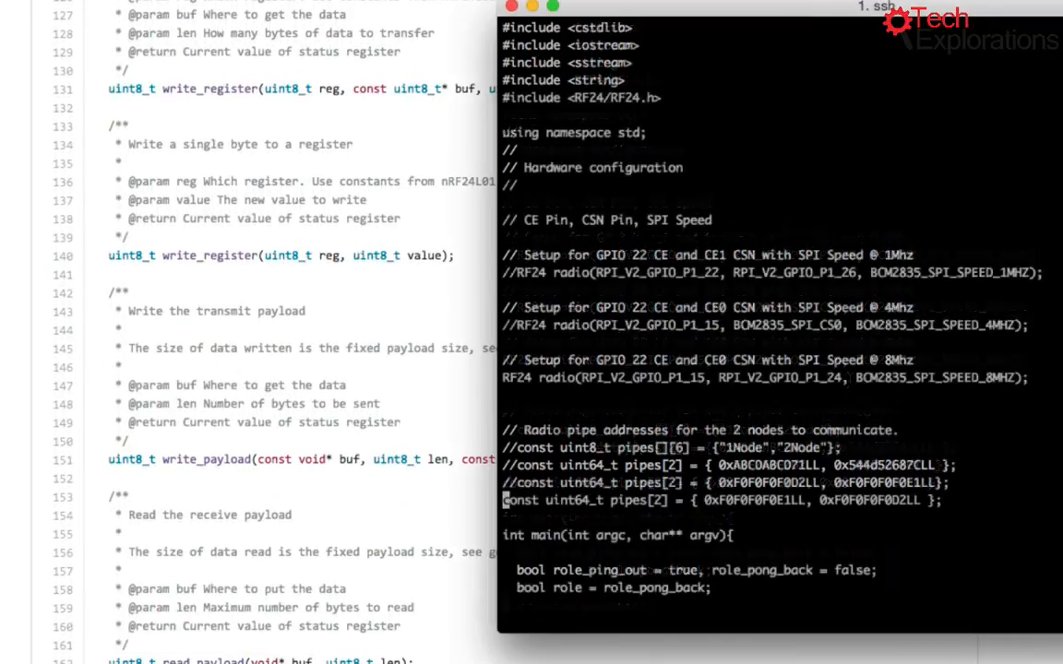
# Quit vim with :q to return to the examples folder prompt
pyautogui.write(':q')
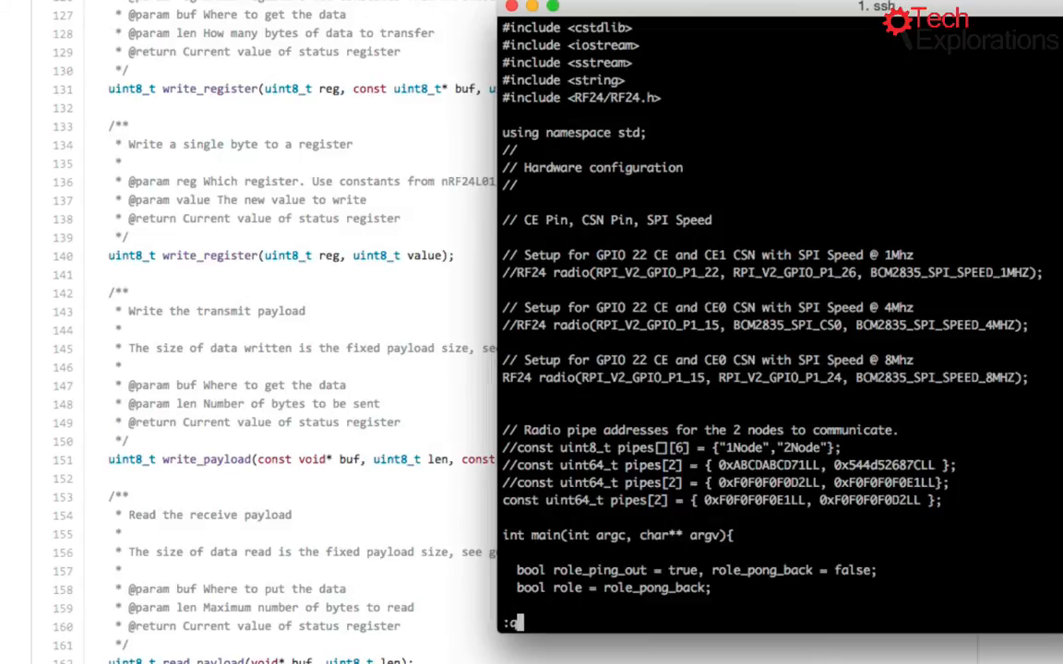
pyautogui.press('Return')
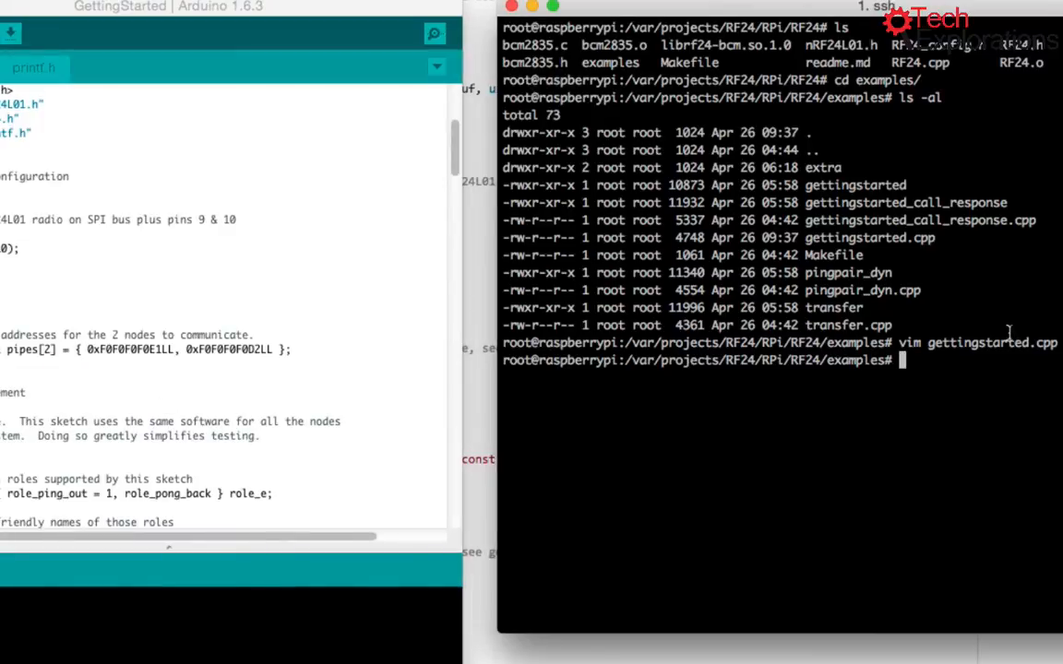
# Run make in the examples folder to build gettingstarted and the other examples
pyautogui.write('make')
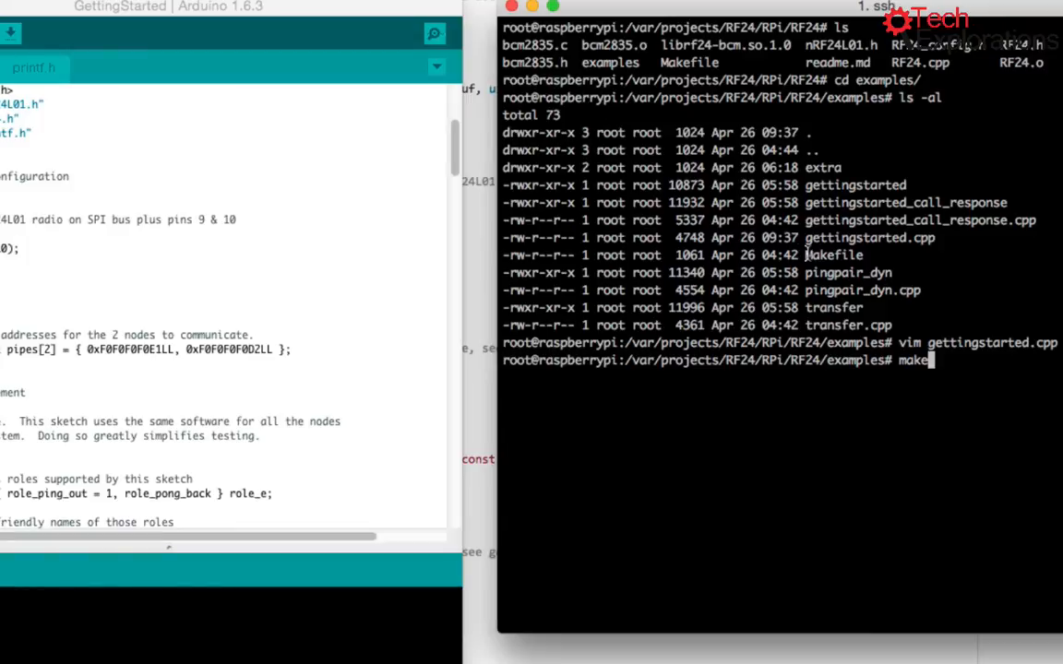
pyautogui.doubleClick(833, 255)
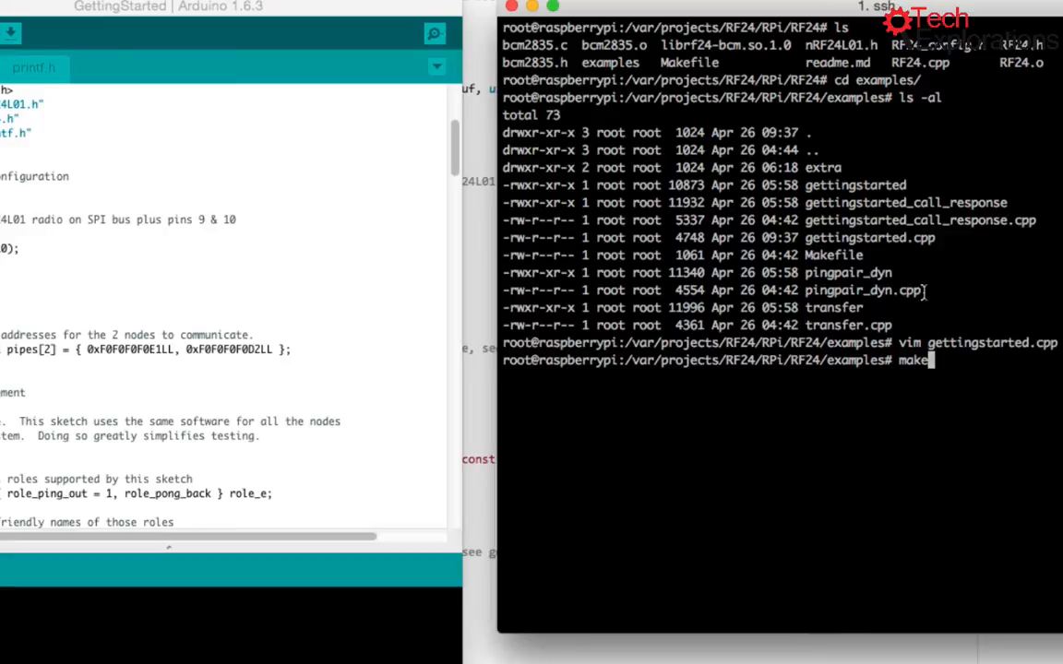
pyautogui.press('Return')
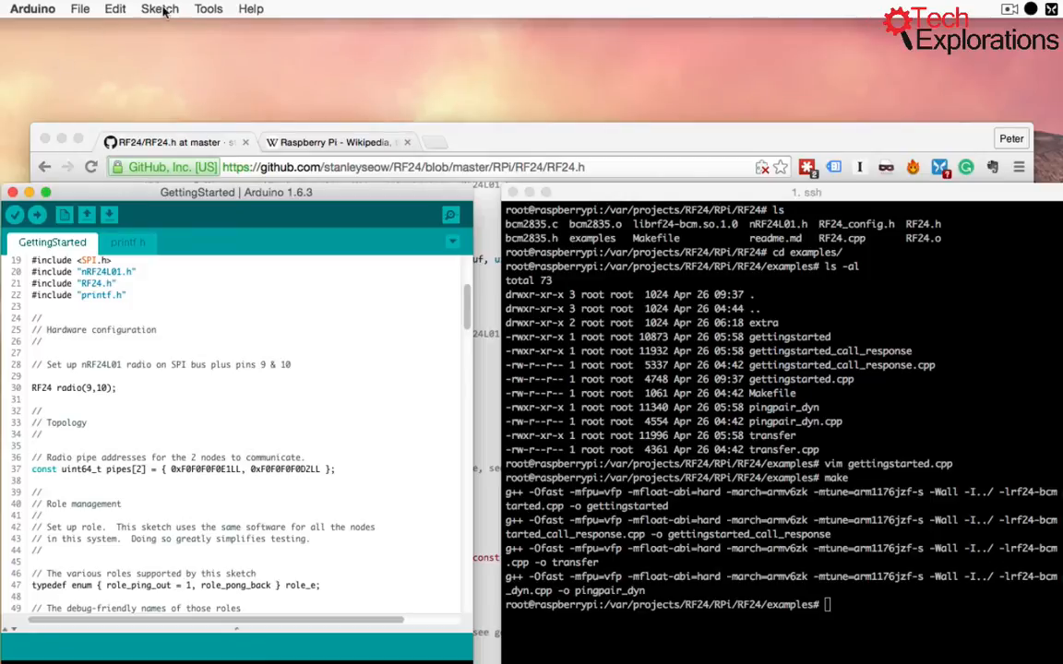
# Check the Arduino Uno board and port settings in the Sketch and Tools menus
pyautogui.click(208, 8)
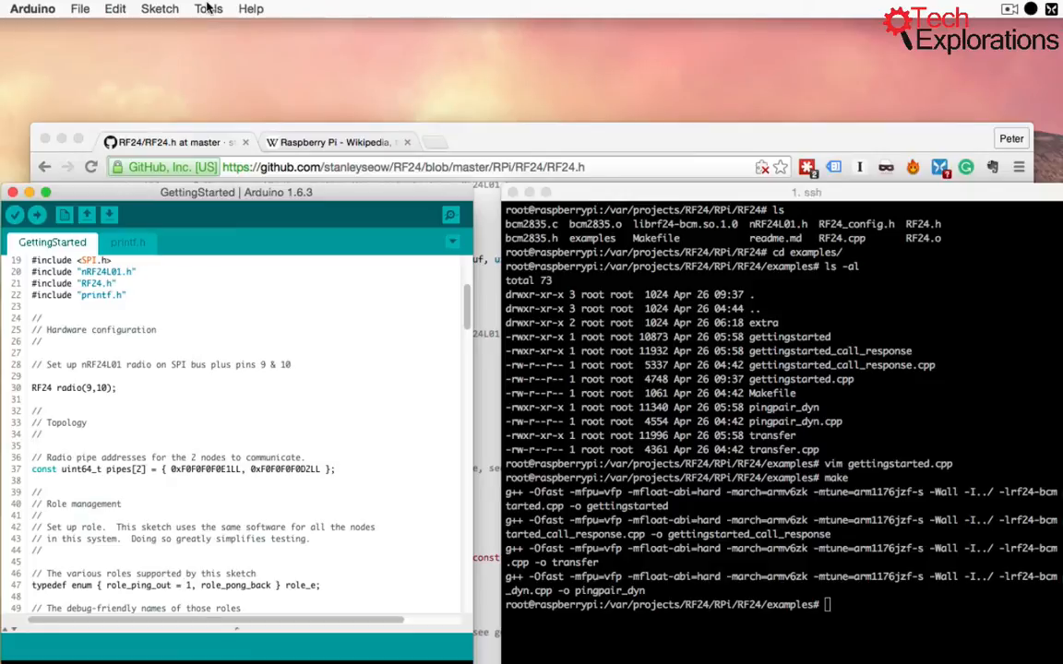
pyautogui.click(207, 9)
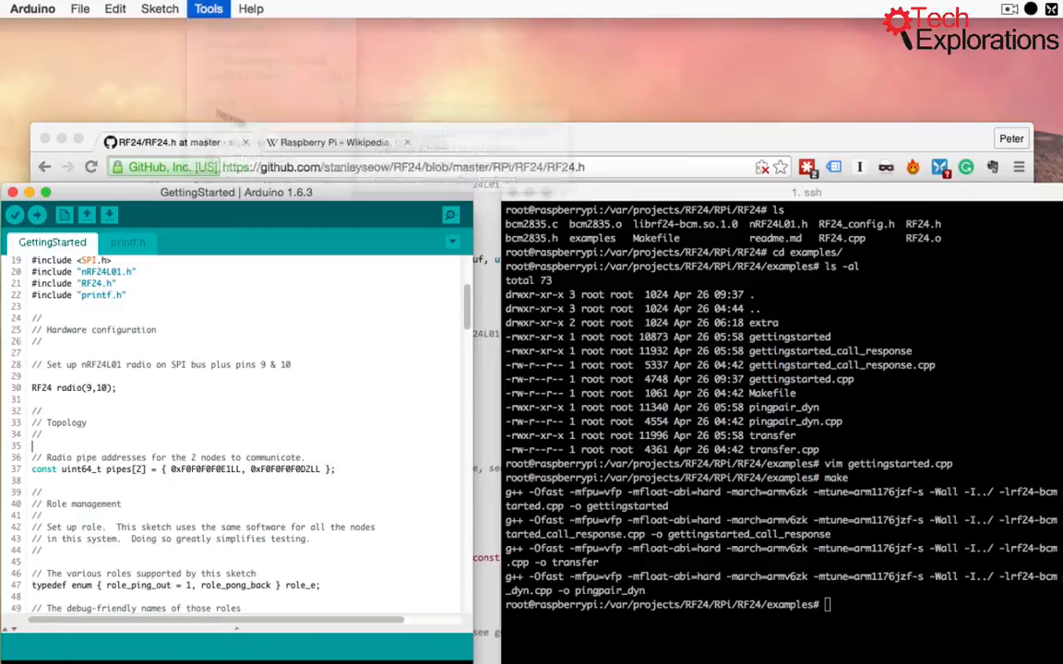
pyautogui.click(221, 101)
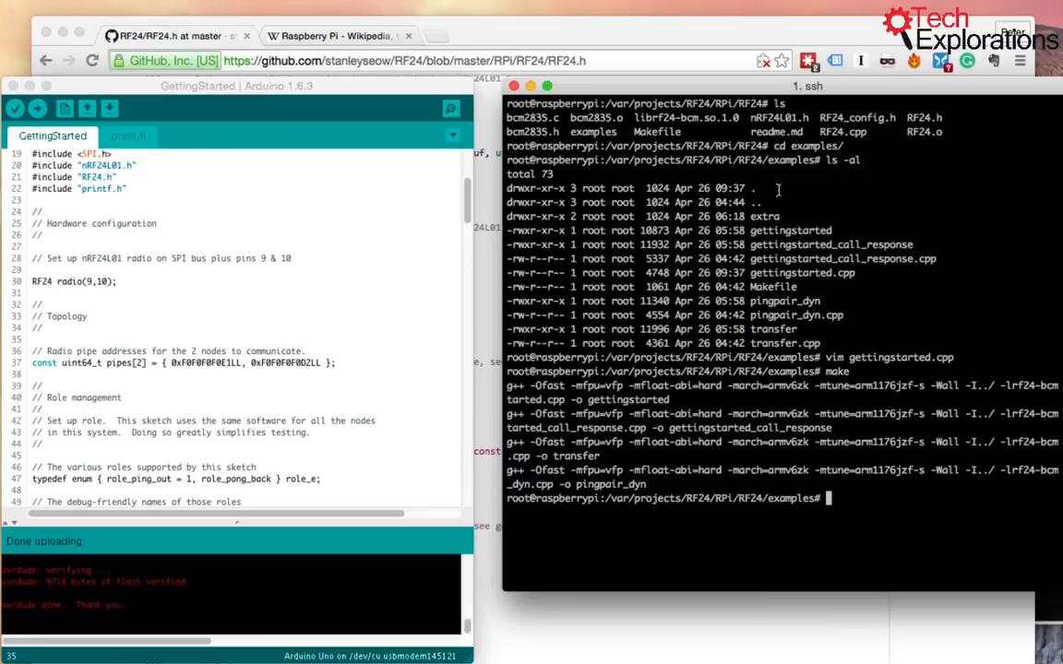
# Launch ./gettingstarted on the Pi using tab completion
pyautogui.write('./')
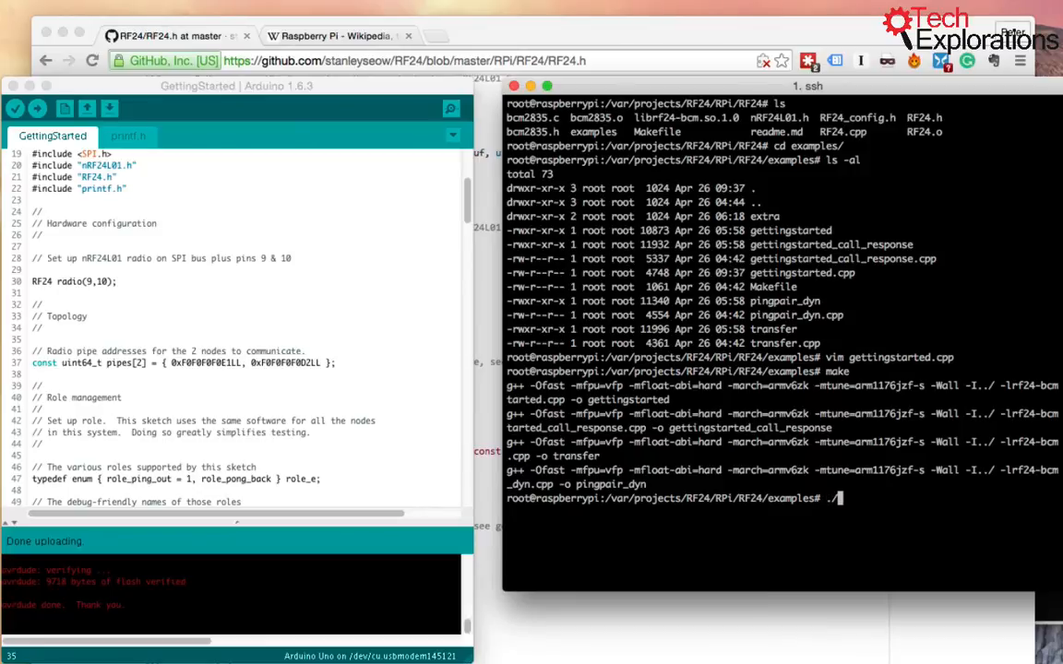
pyautogui.write('ge')
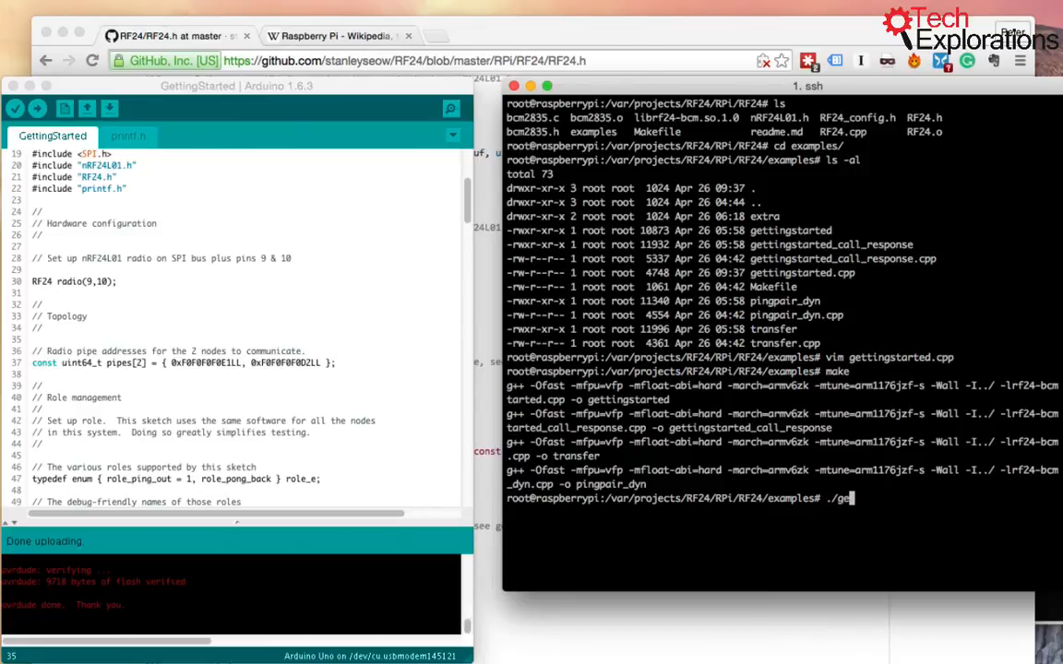
pyautogui.press('Return')
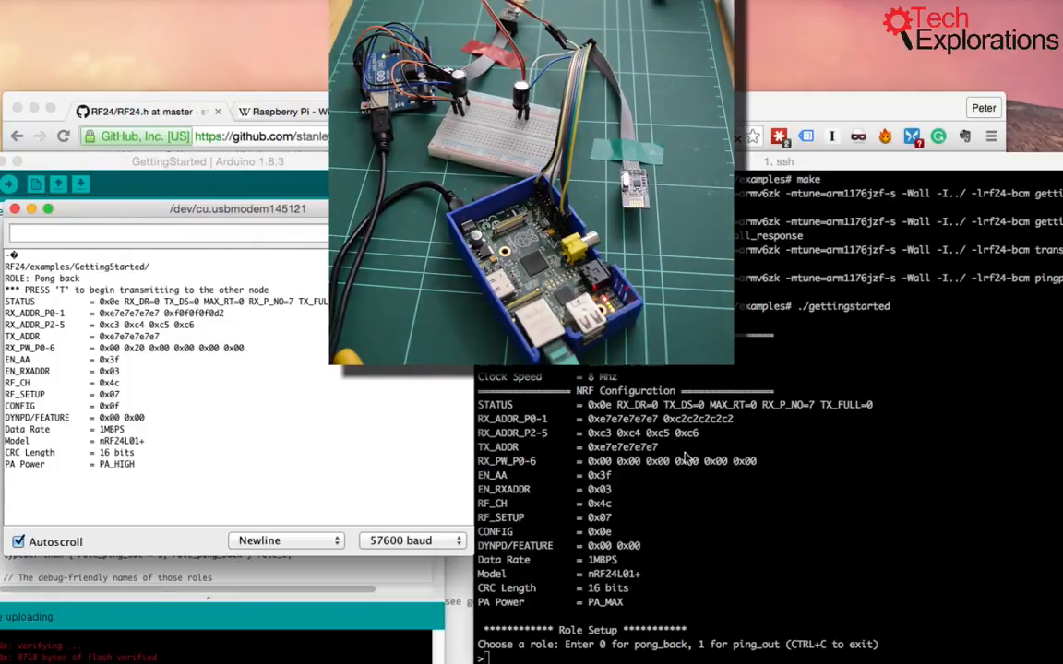
# Bring the Raspberry Pi gettingstarted session forward to choose role 0, pong_back
pyautogui.click(167, 229)
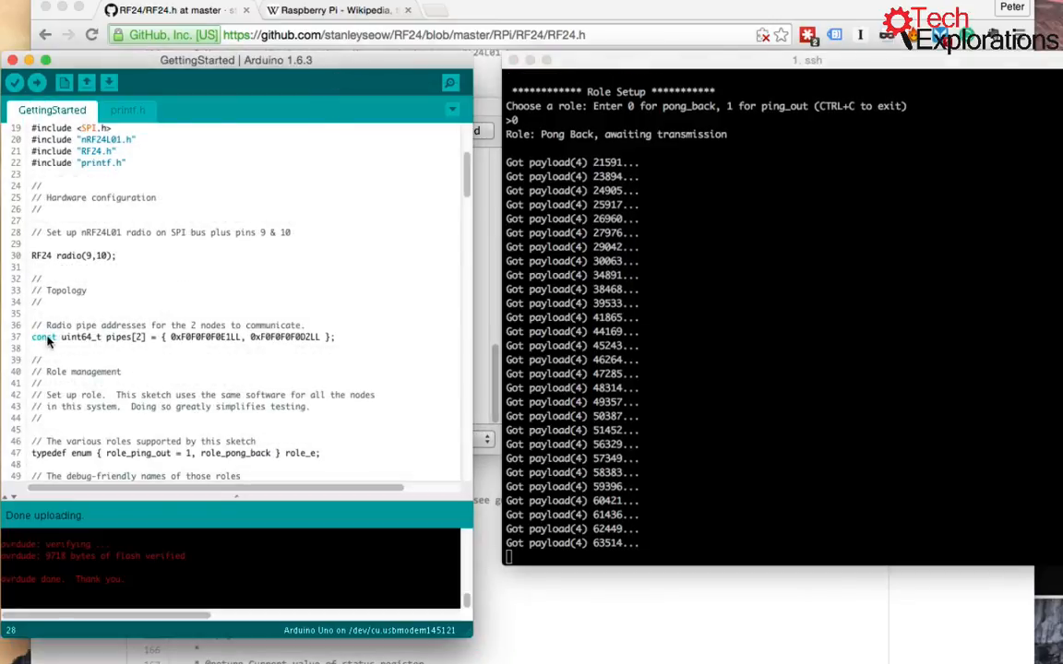
# Review the sketch's loop code, then open the Uno's Serial Monitor
pyautogui.scroll(-3)
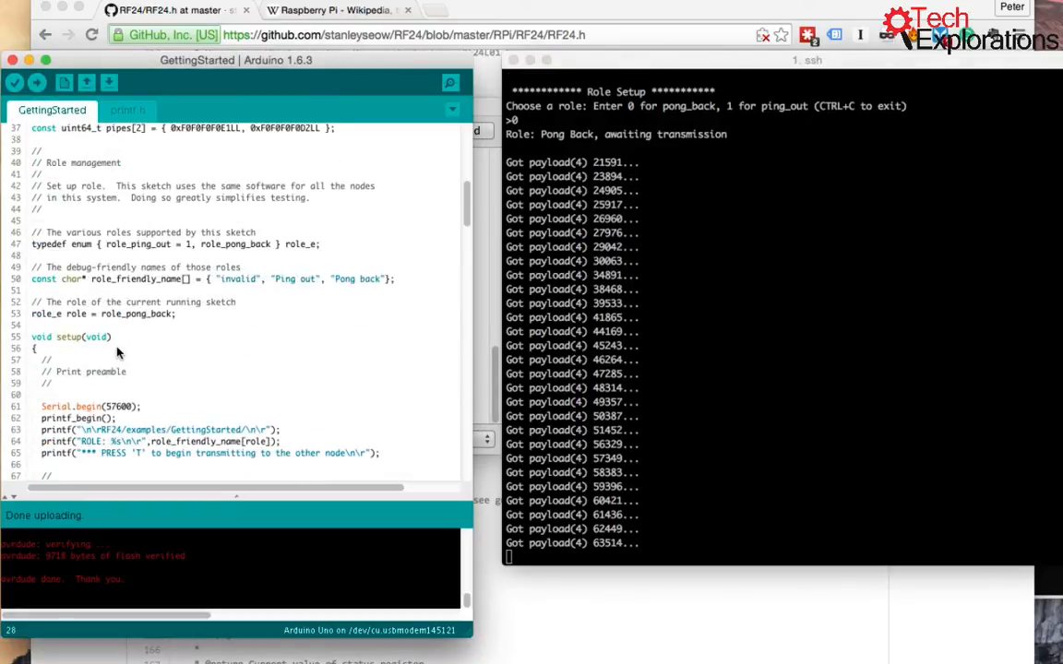
pyautogui.scroll(-3)
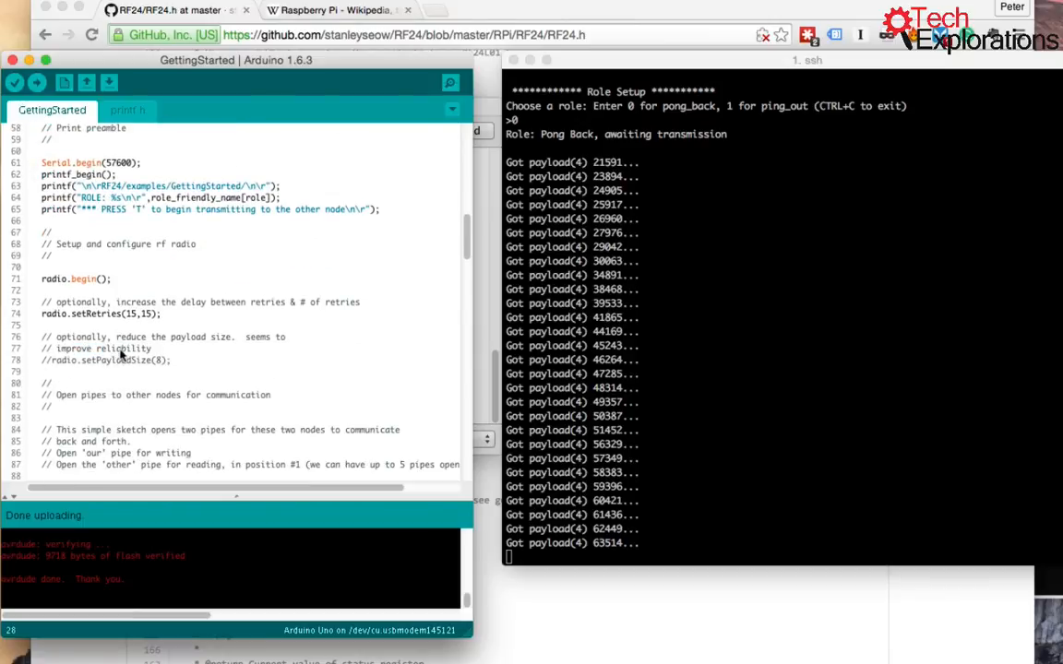
pyautogui.scroll(-3)
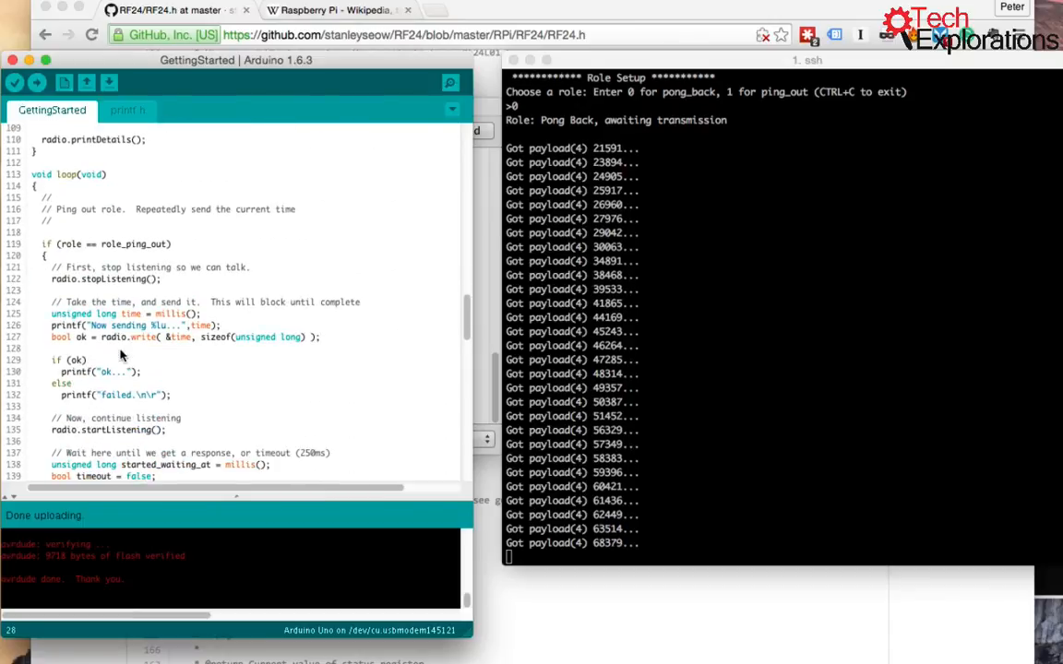
pyautogui.scroll(-3)
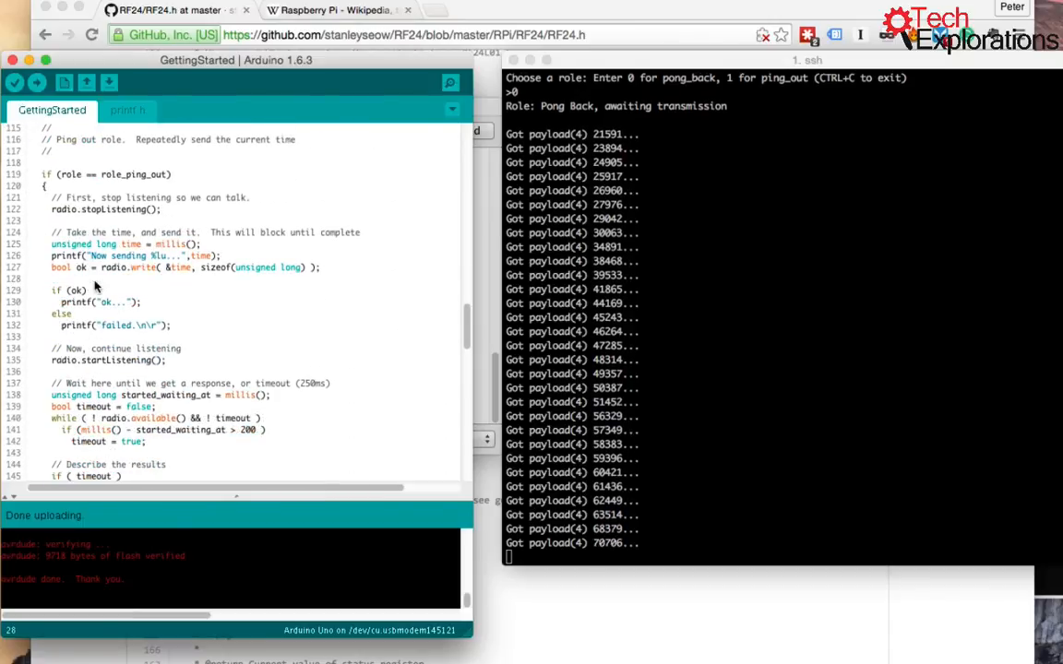
pyautogui.doubleClick(104, 244)
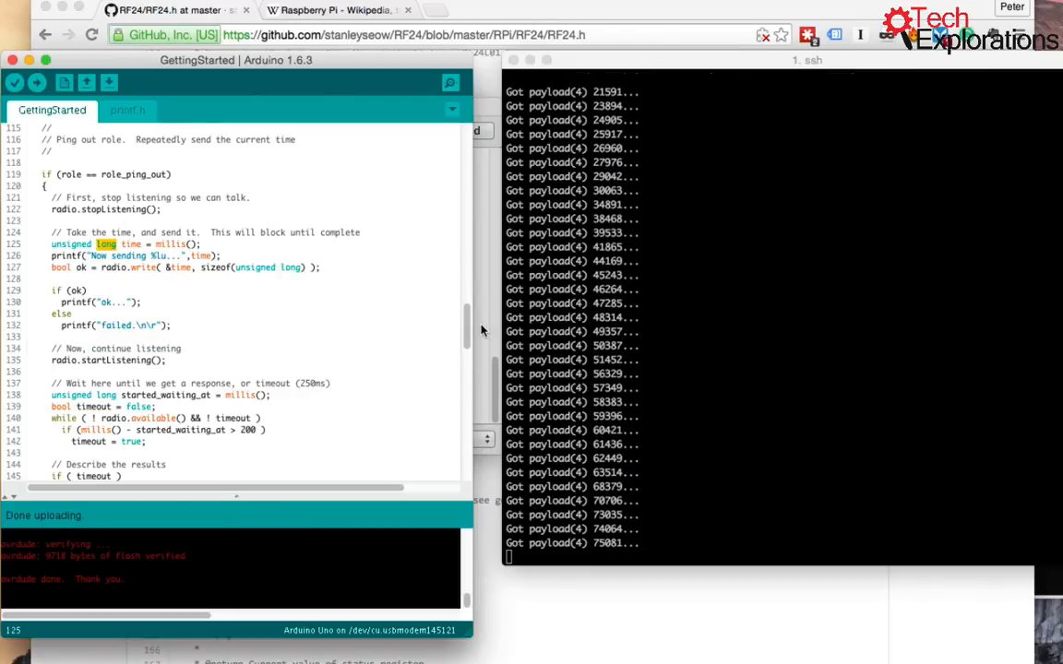
pyautogui.click(451, 83)
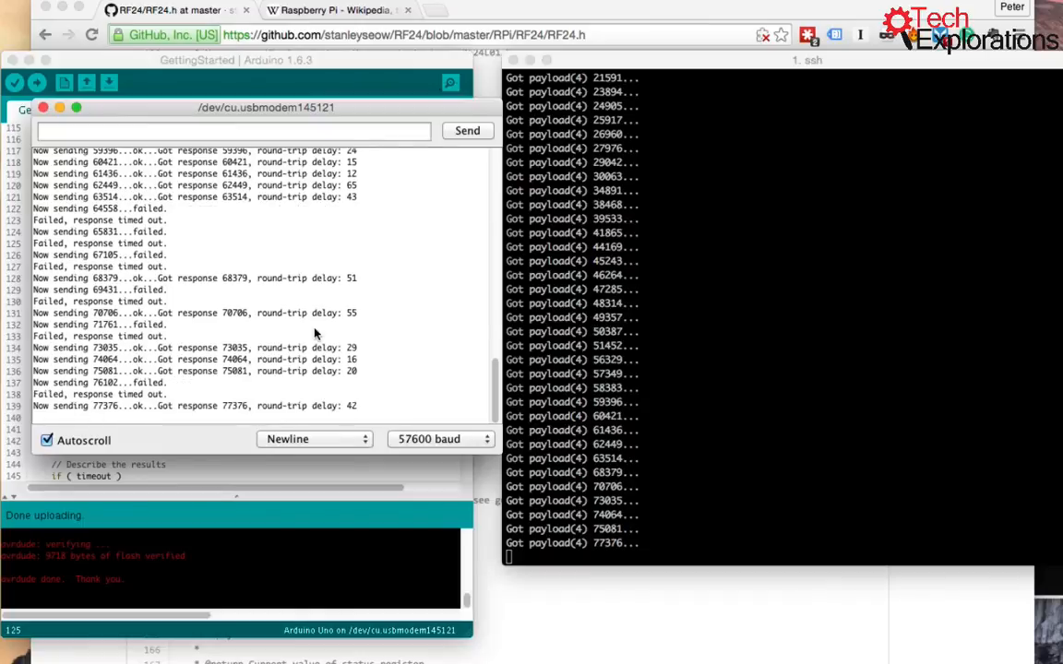